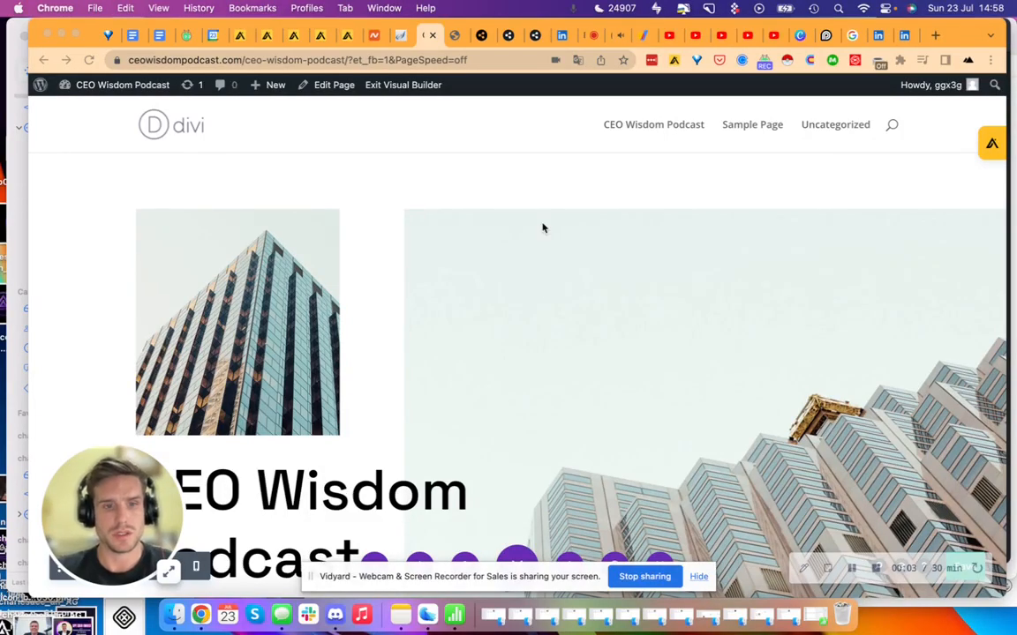
Scroll down the Softaculous WordPress install confirmation for ceowisdompodcast.com and switch tabs.
scroll("down", 3)
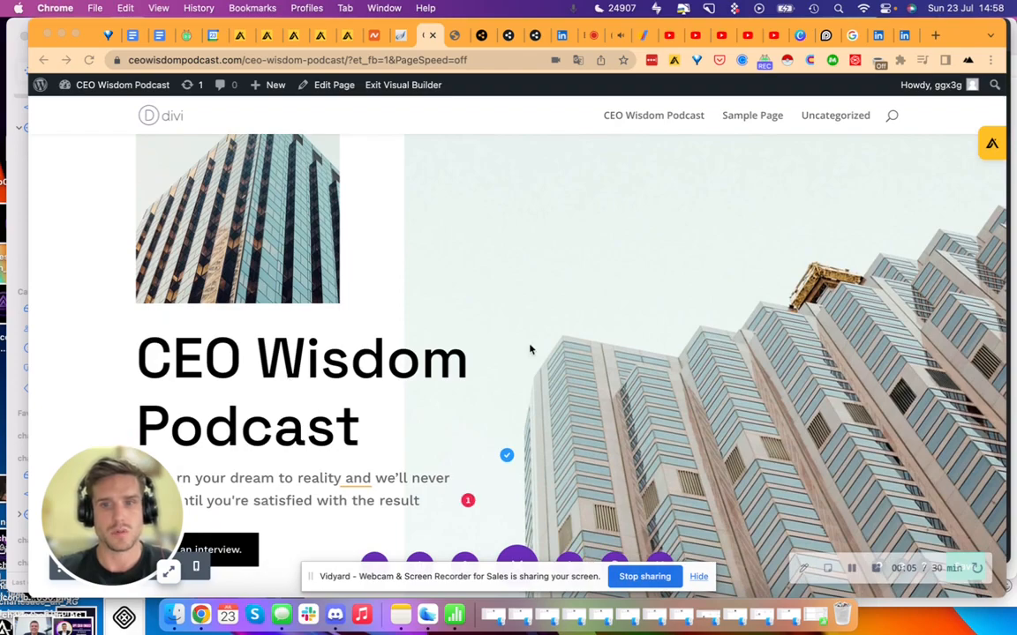
scroll("down", 3)
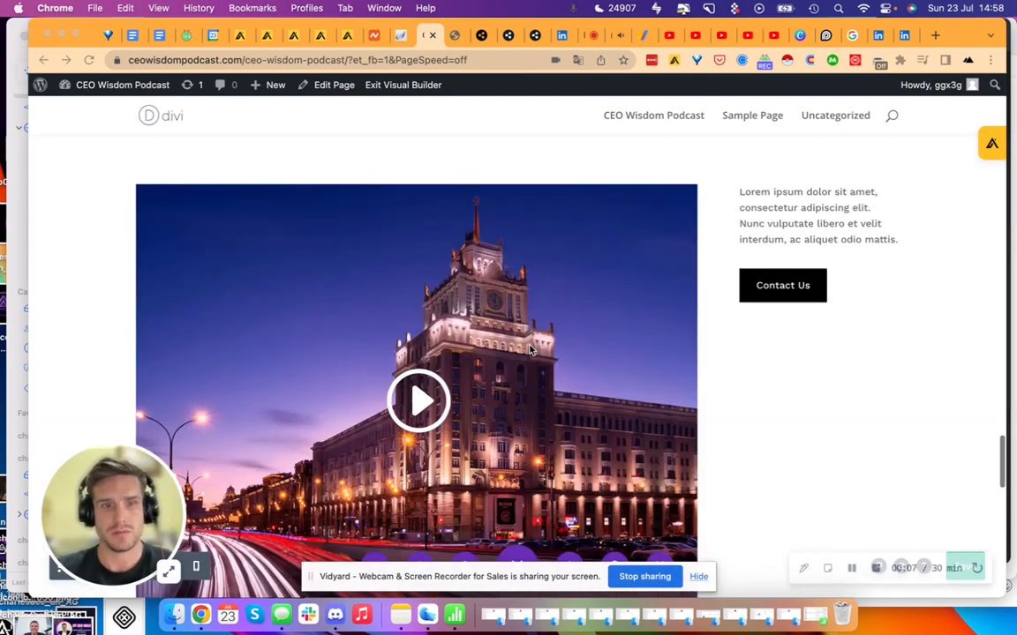
scroll("down", 3)
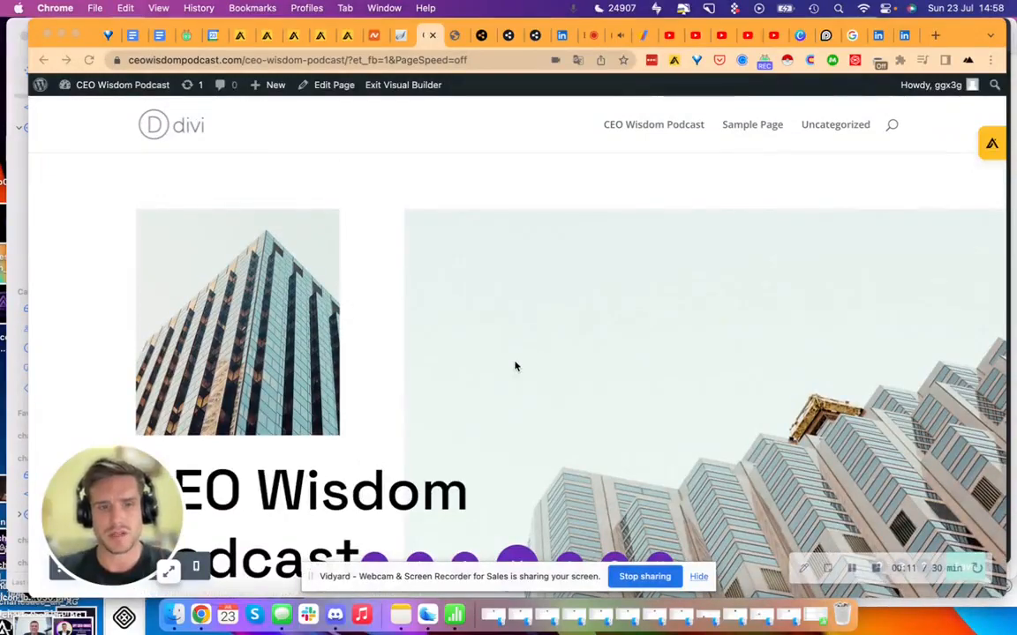
scroll("down", 3)
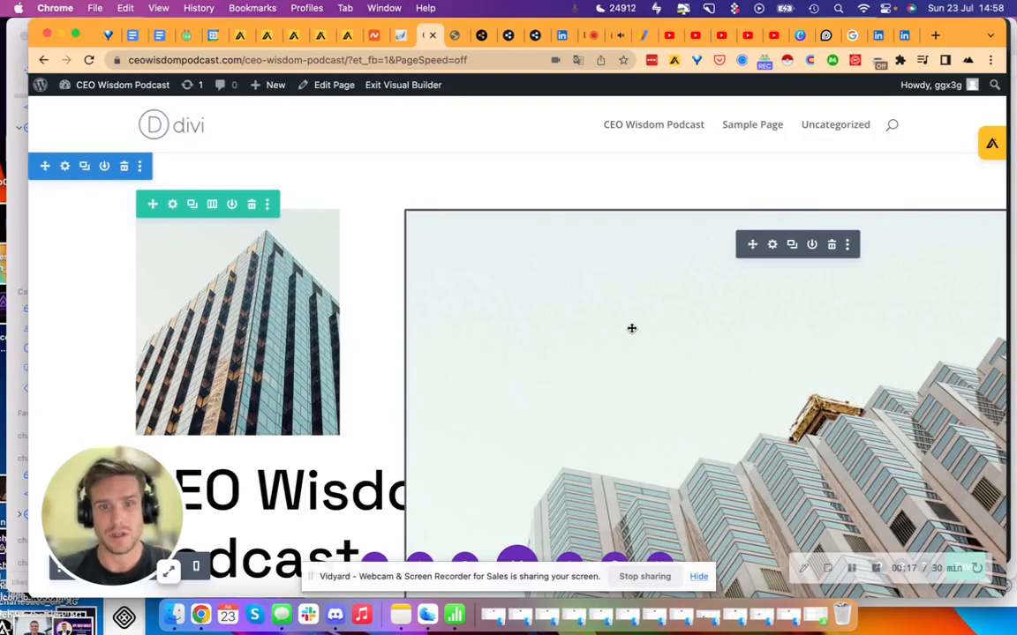
scroll("down", 3)
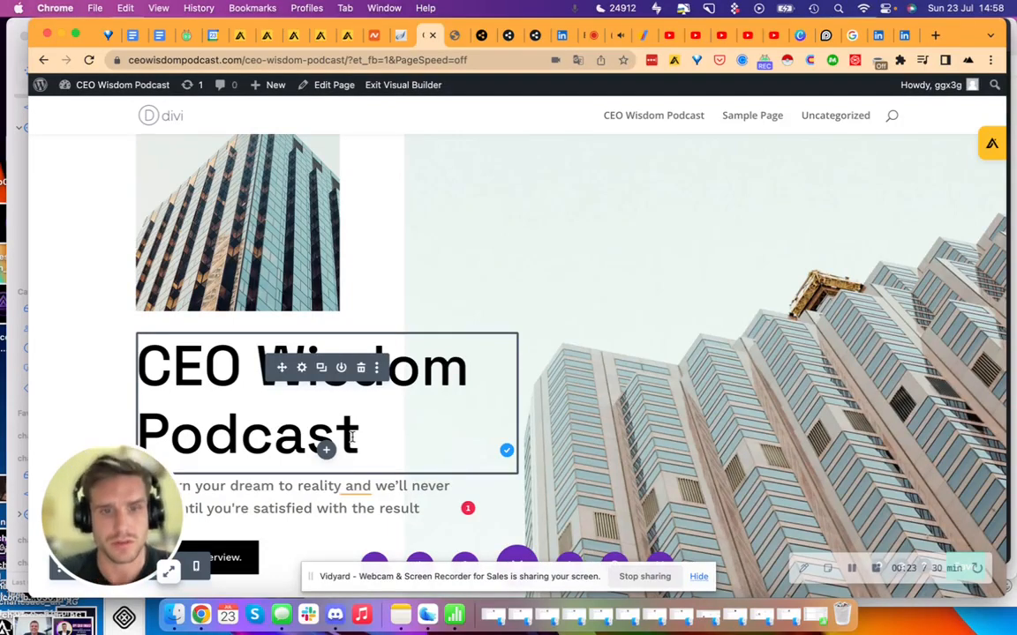
mouse_move(378, 368)
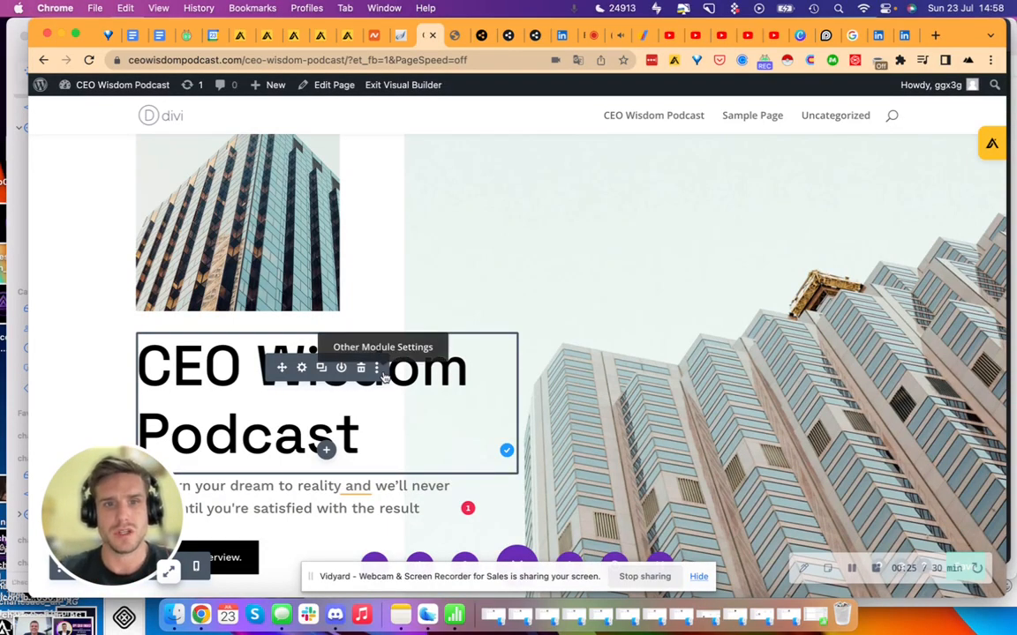
scroll("down", 3)
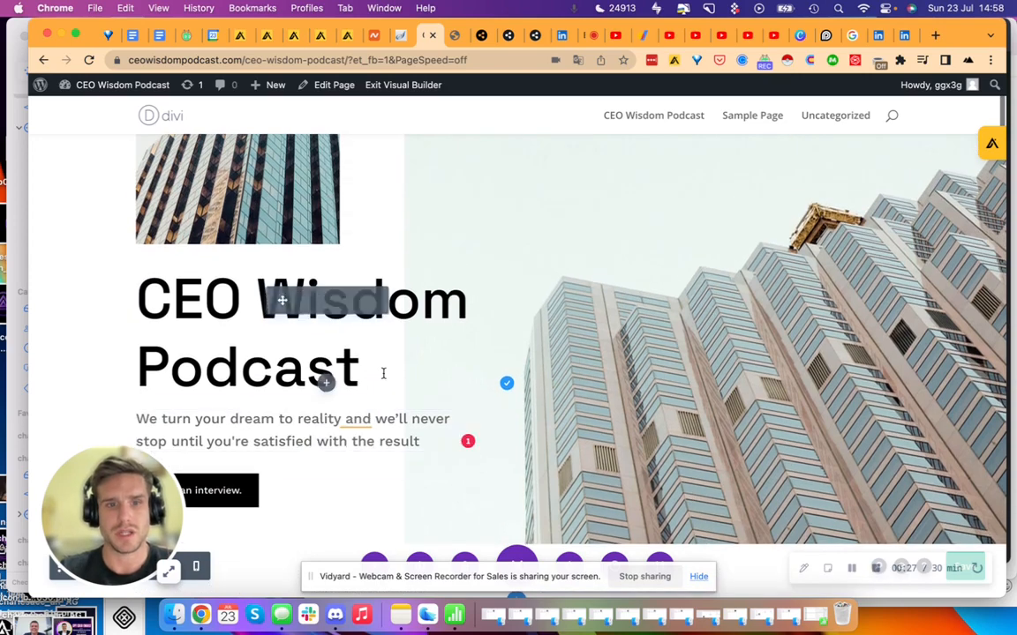
scroll("down", 3)
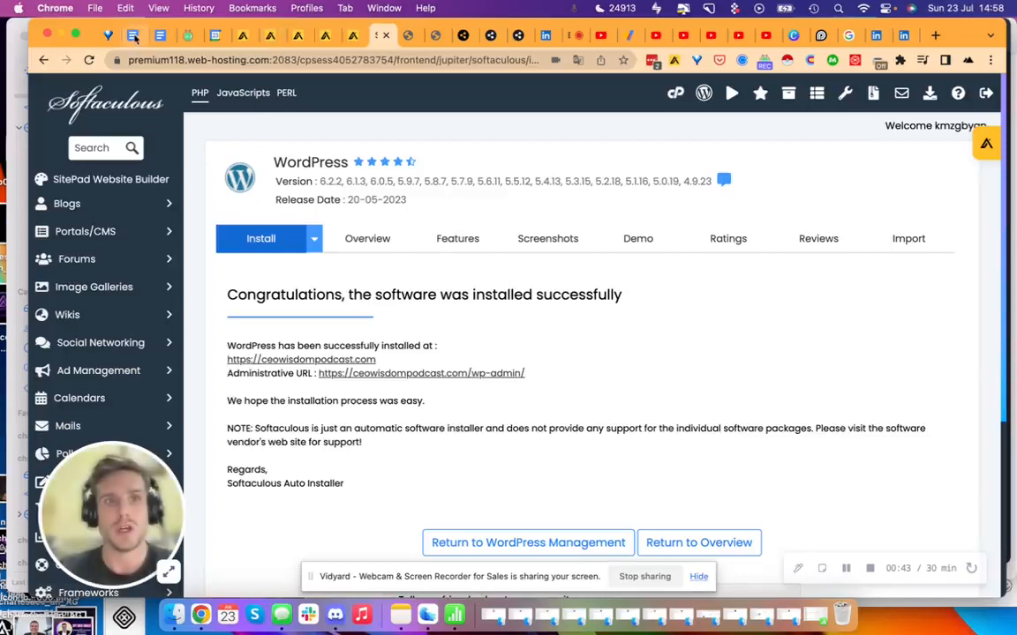
left_click(197, 7)
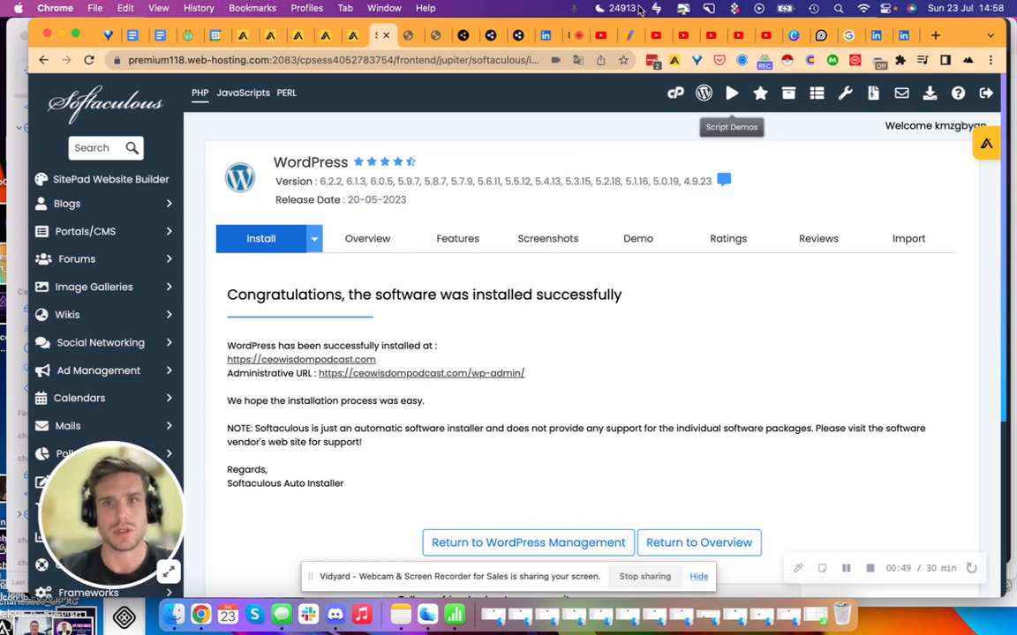
mouse_move(551, 275)
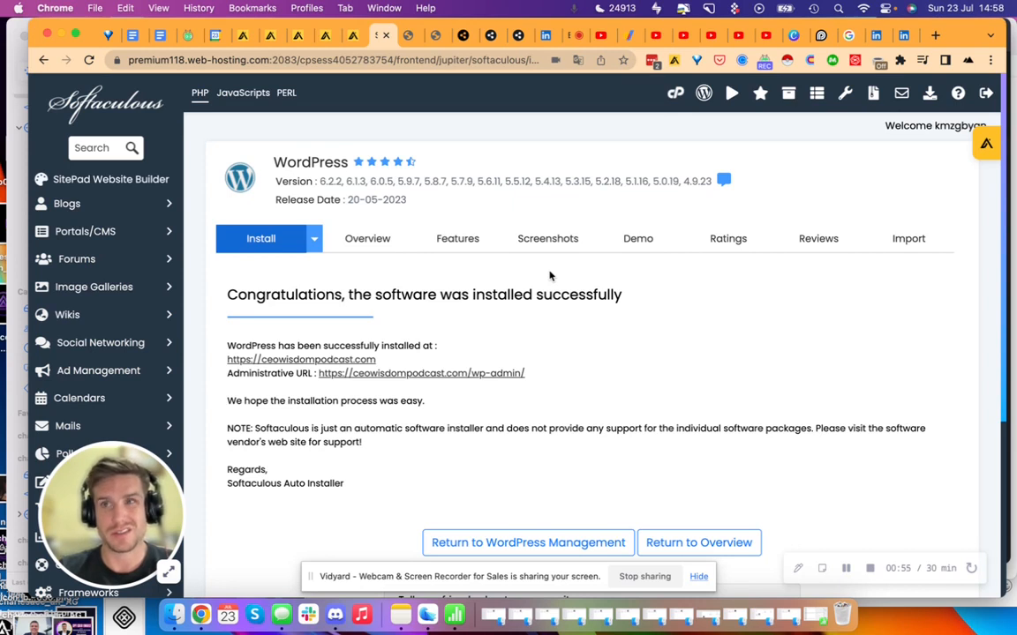
mouse_move(512, 271)
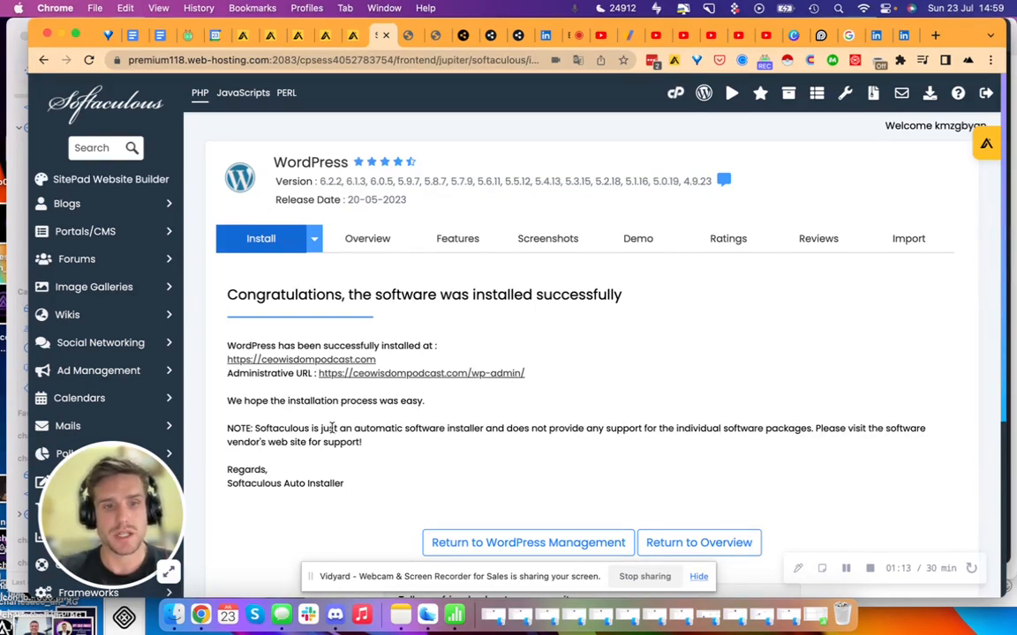
mouse_move(584, 150)
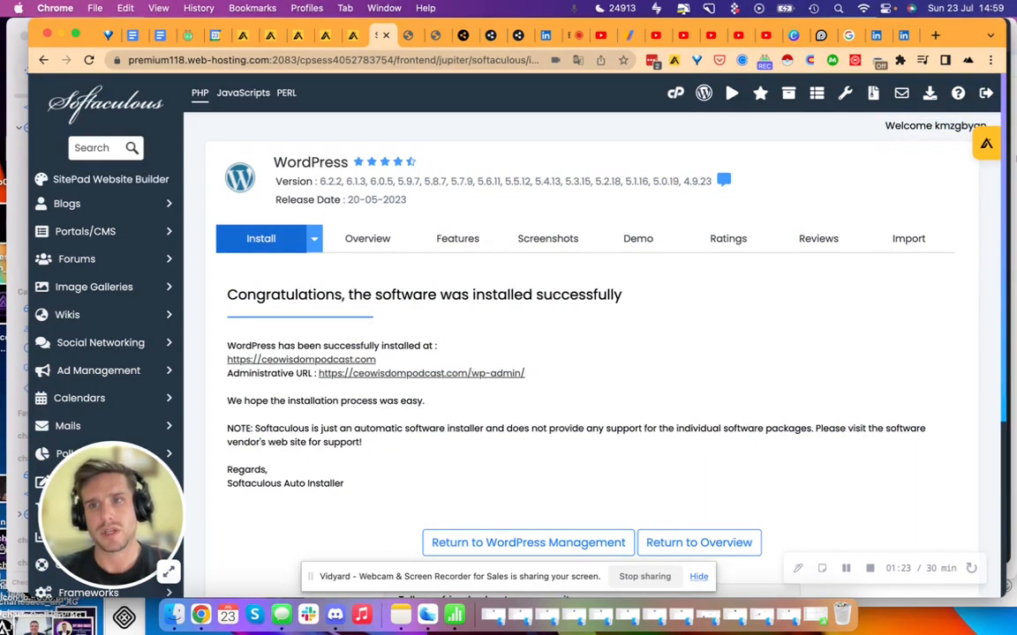
mouse_move(957, 155)
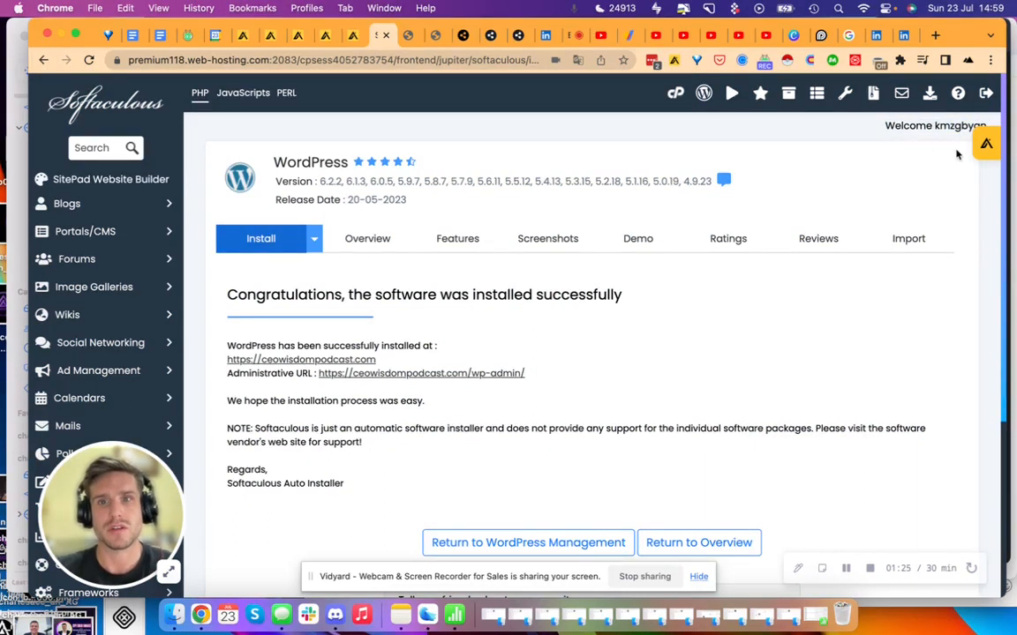
mouse_move(903, 138)
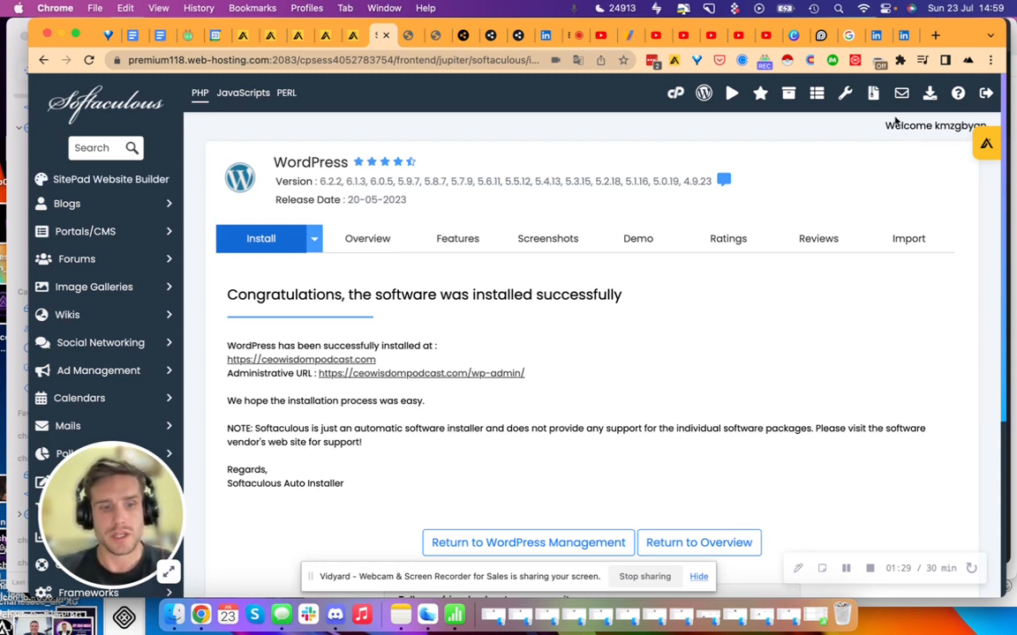
mouse_move(252, 78)
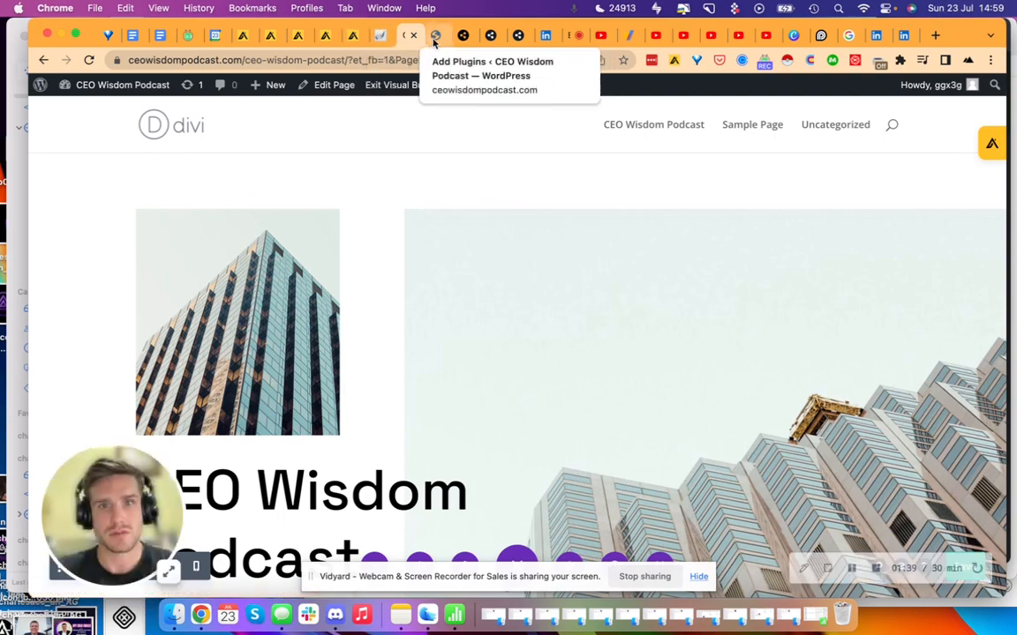
Return to the CEO Wisdom Podcast page in the builder and scroll below the hero.
left_click(252, 7)
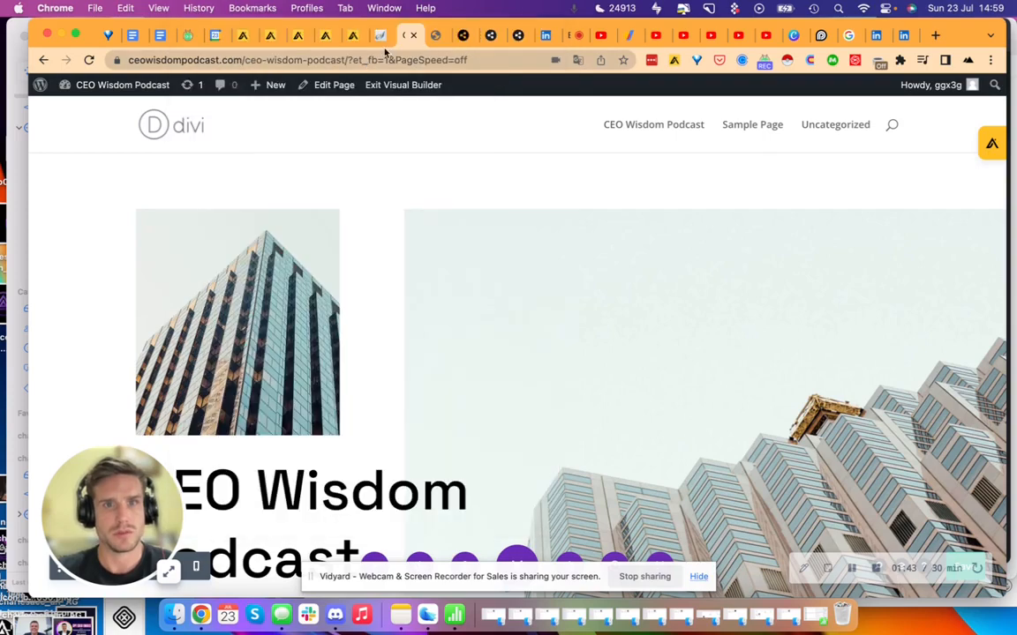
left_click(381, 36)
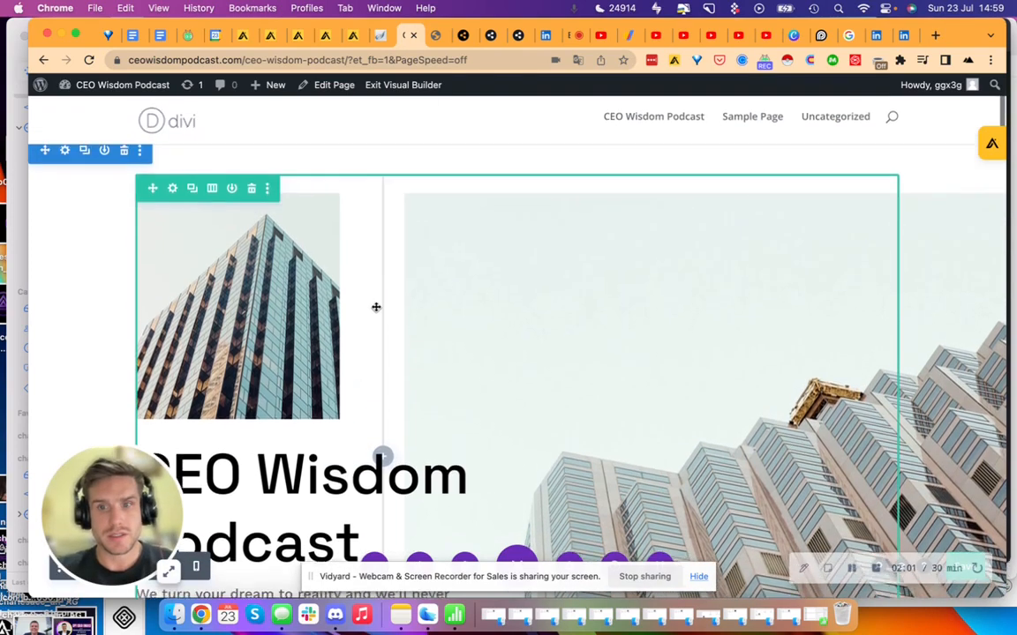
scroll("down", 3)
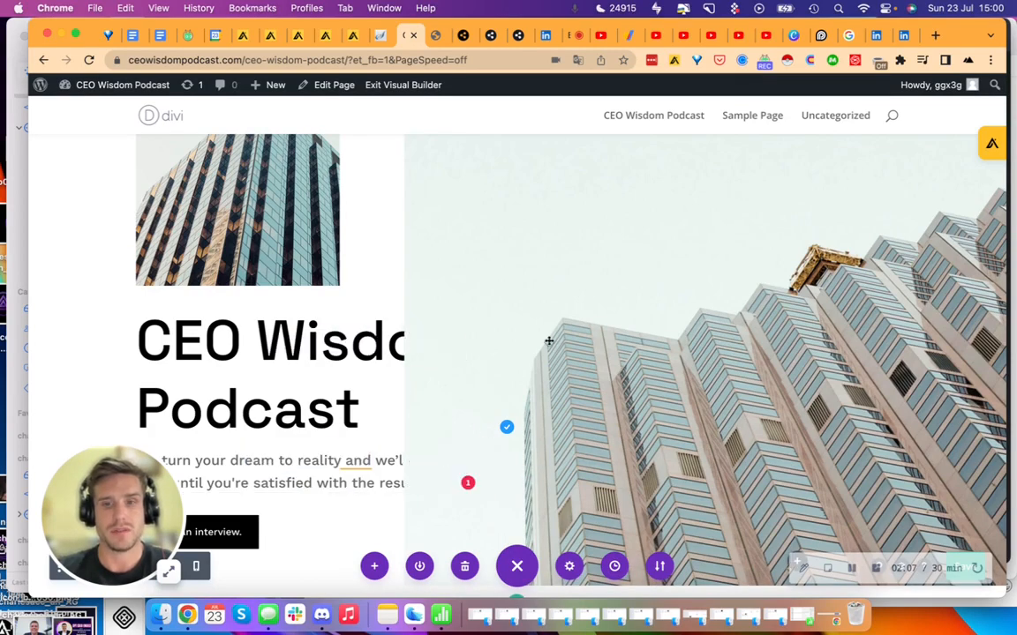
scroll("down", 3)
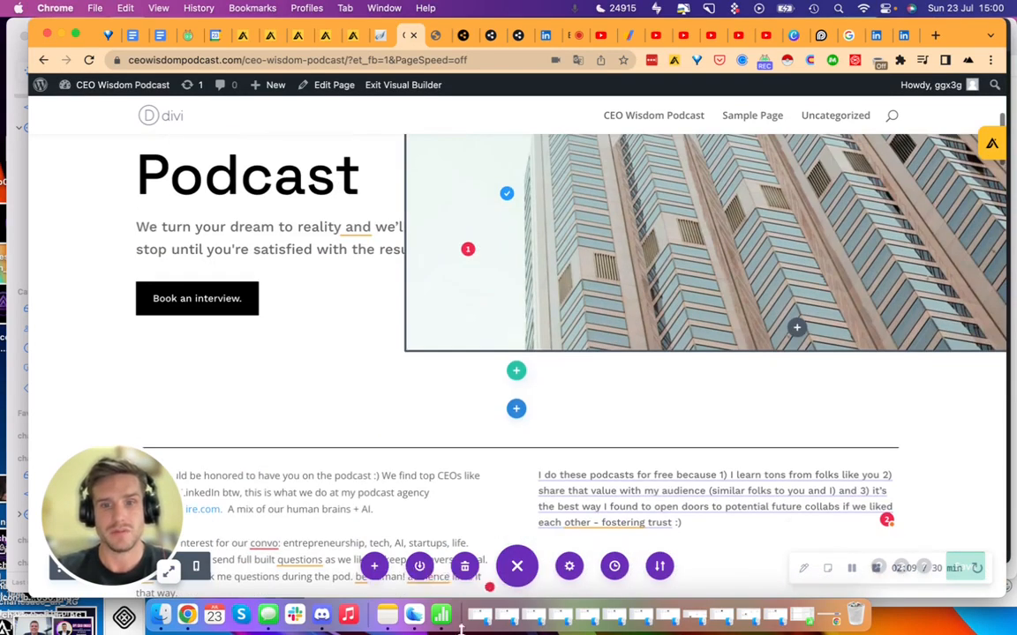
left_click(516, 371)
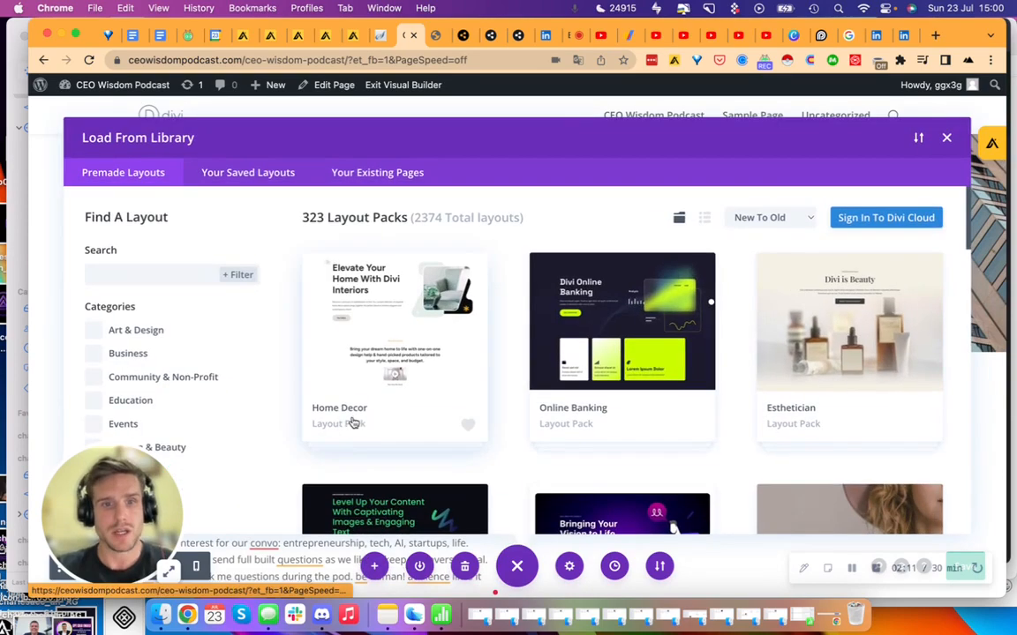
scroll("down", 3)
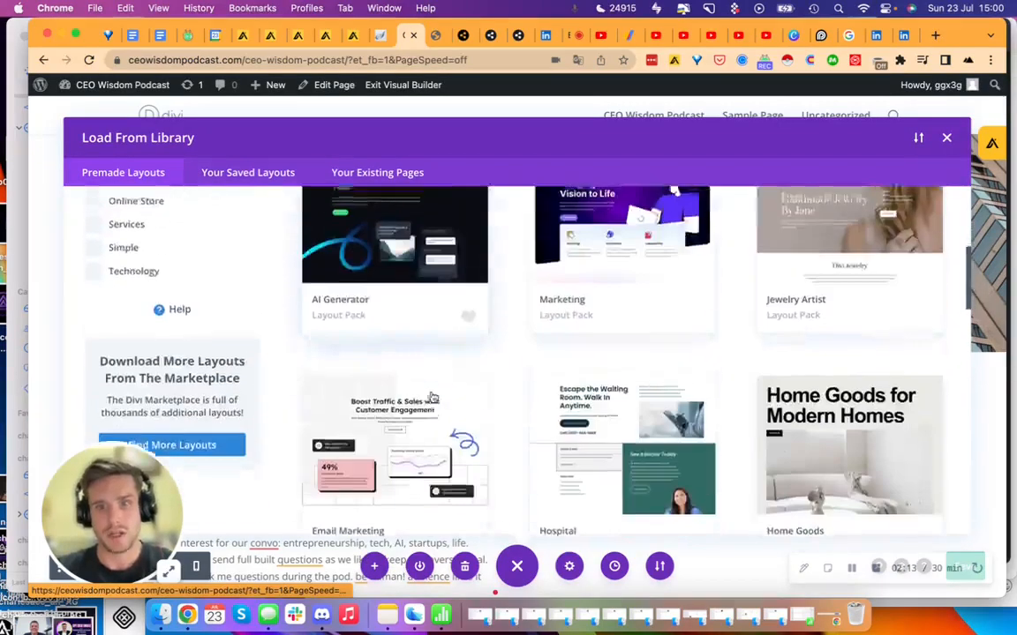
left_click(946, 138)
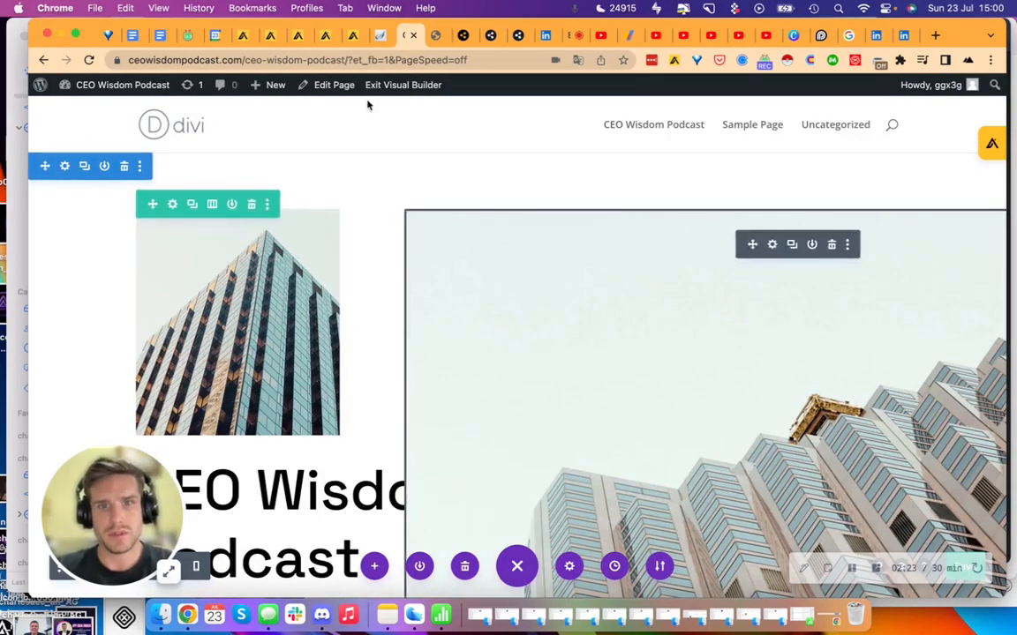
scroll("down", 3)
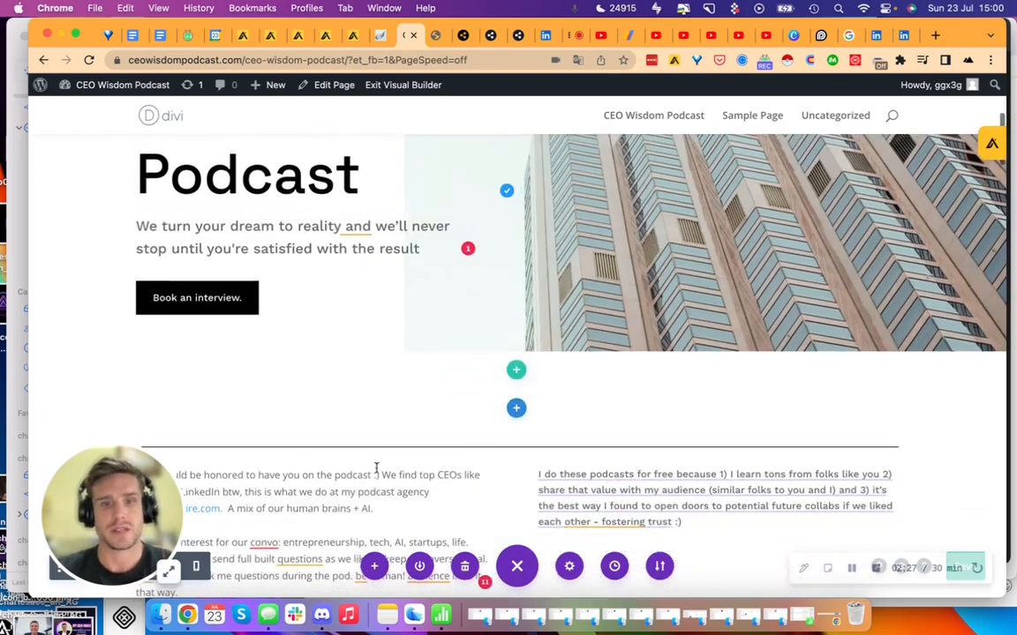
left_click(833, 60)
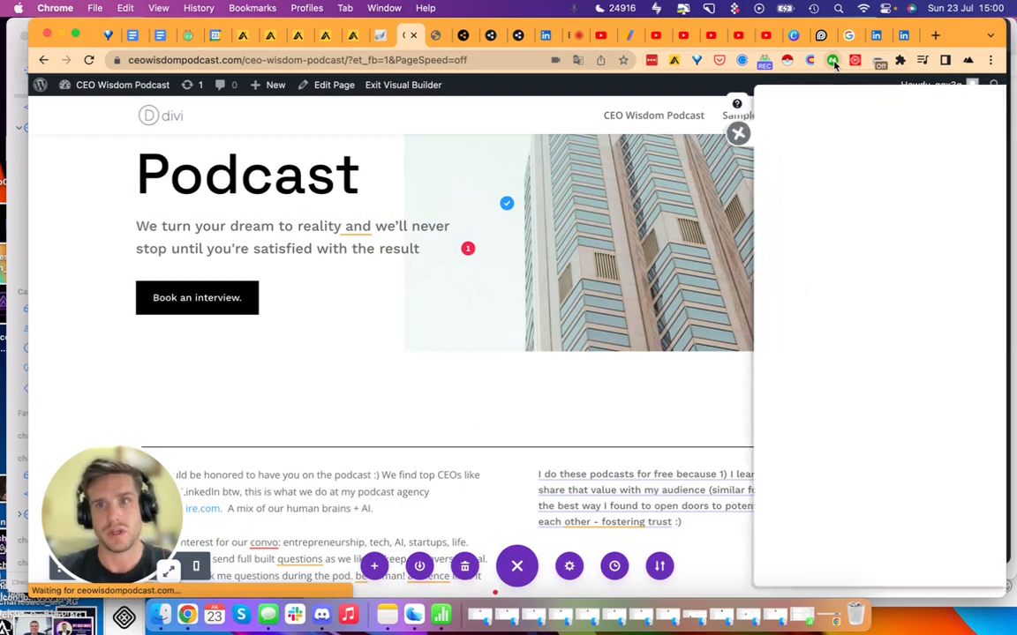
left_click(833, 60)
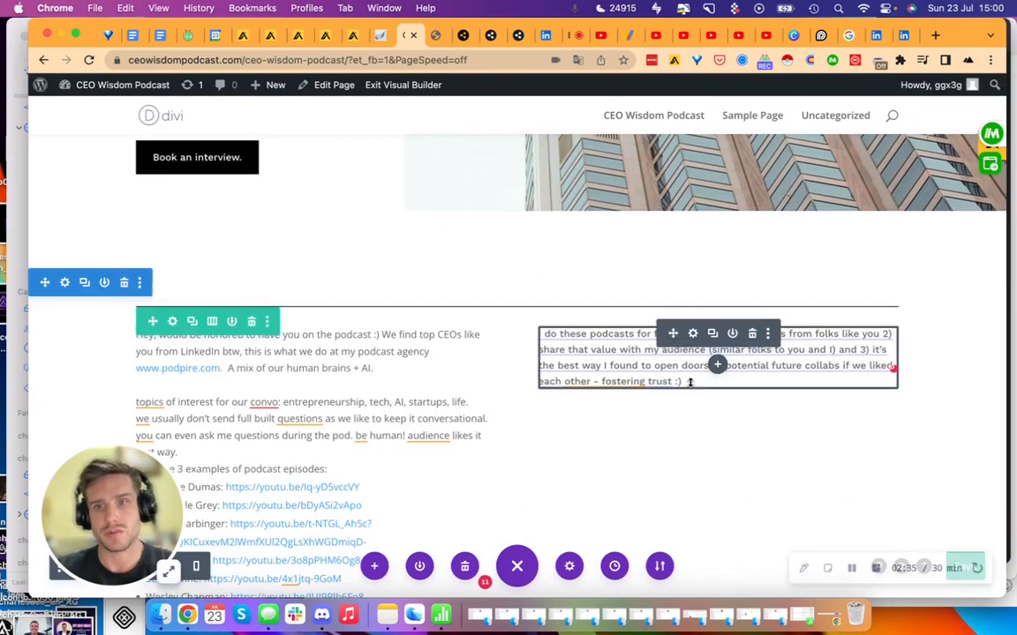
scroll("down", 3)
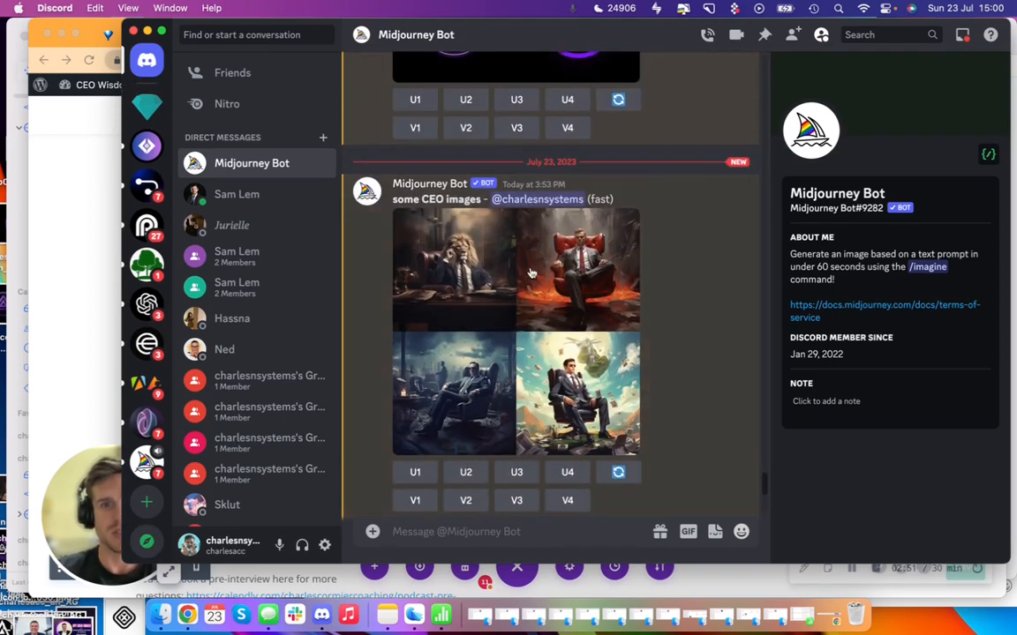
Scroll through the Midjourney Bot results showing powerful CEO and ambitious image grids.
scroll("down", 3)
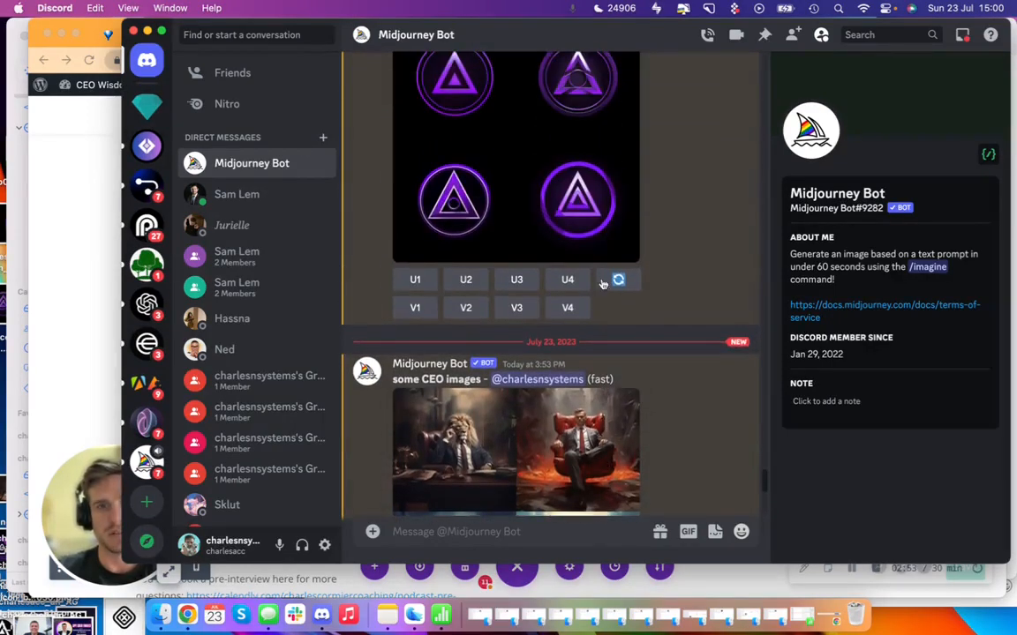
scroll("down", 3)
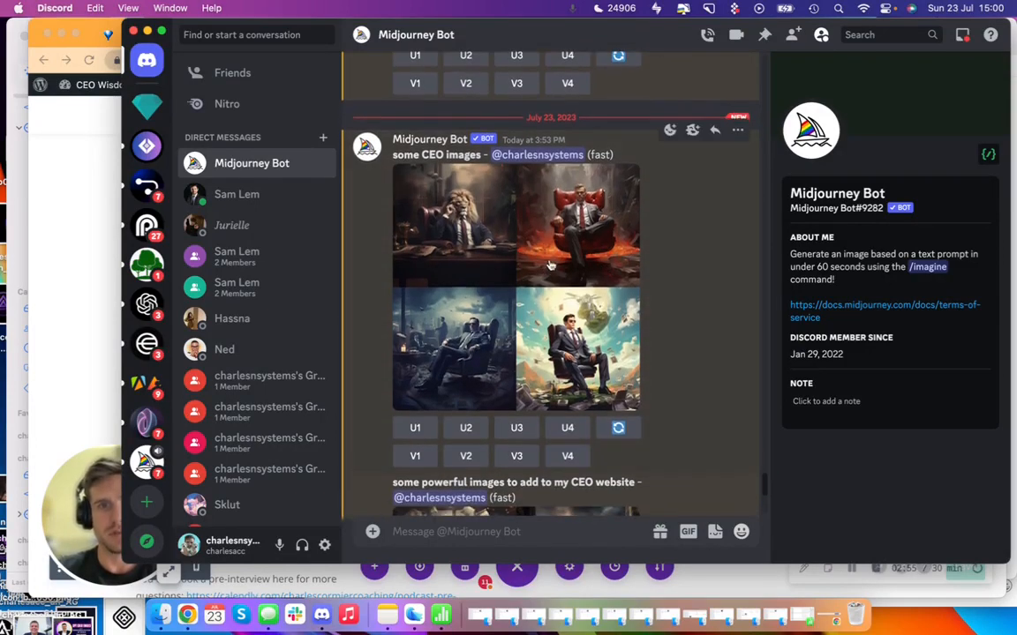
scroll("down", 3)
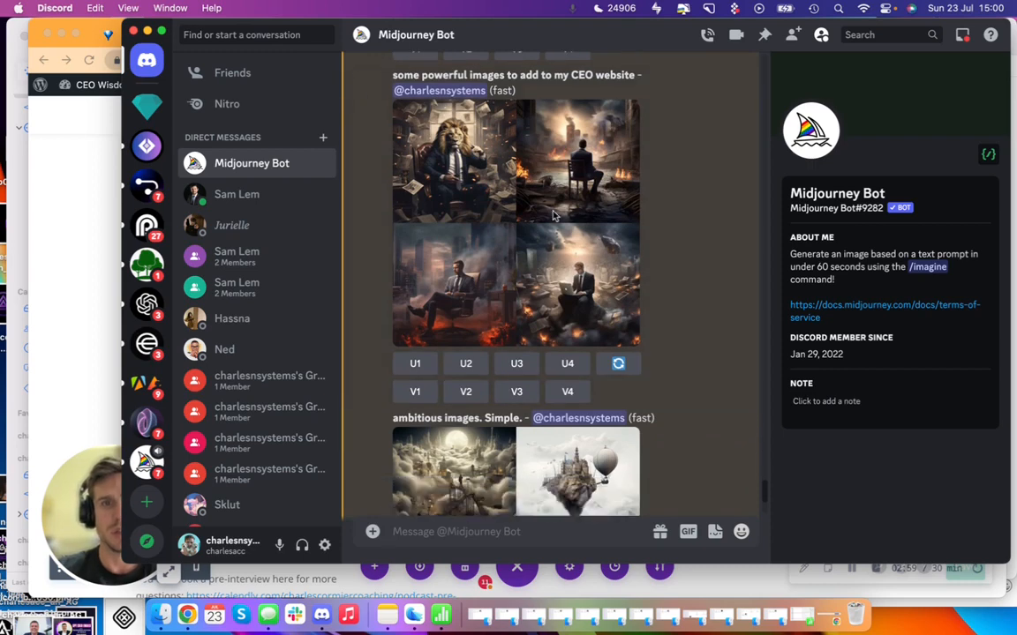
scroll("down", 3)
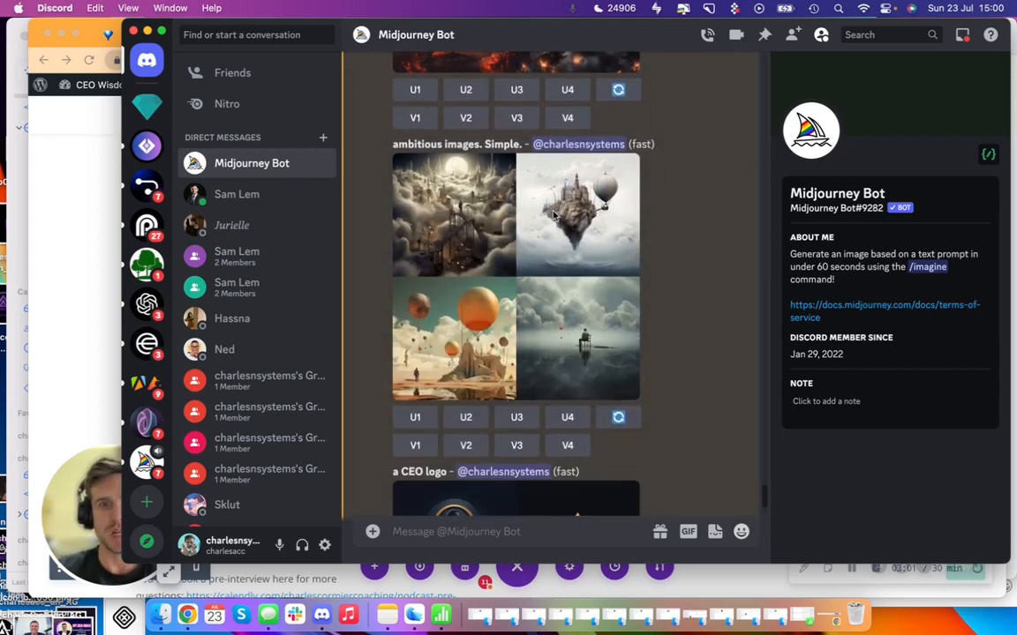
scroll("down", 3)
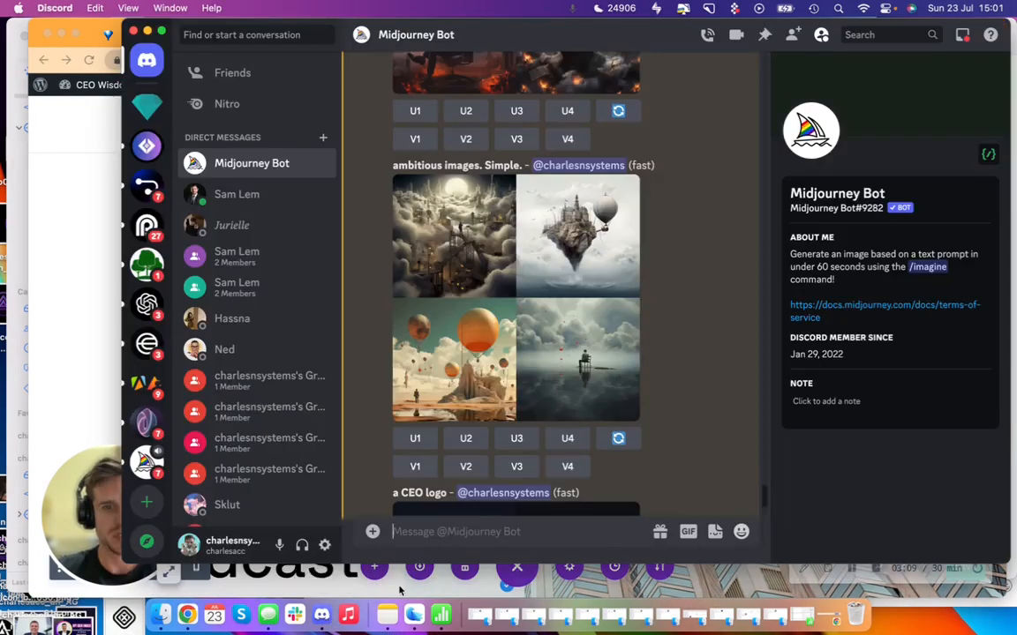
Queue /imagine prompts for powerful skyscrapers and the perfect golf shot.
type("/imagine prompt")
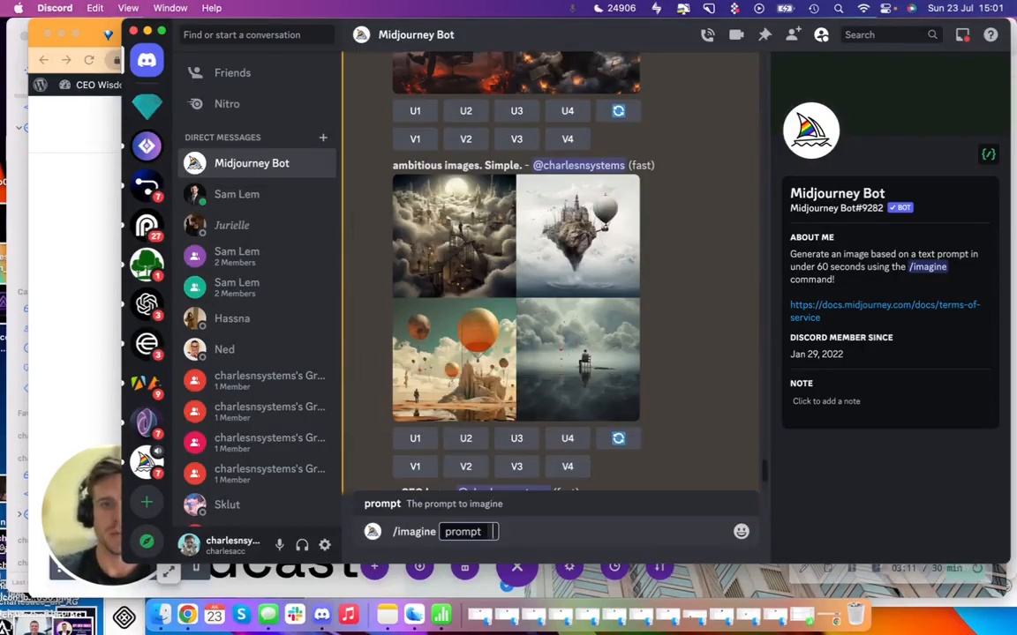
type("powe")
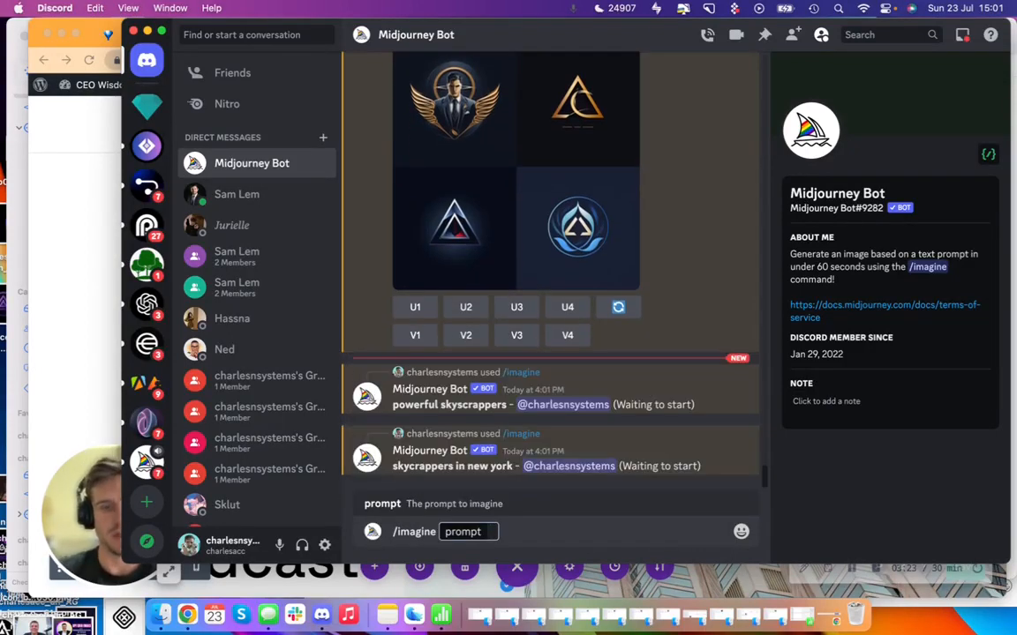
type("the perfect")
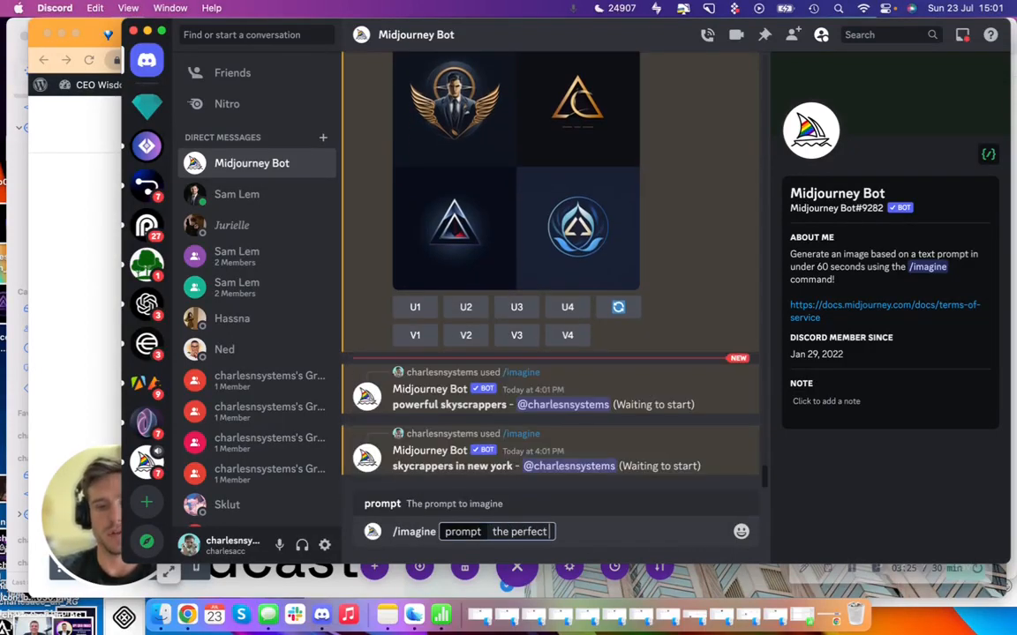
type("golf shot")
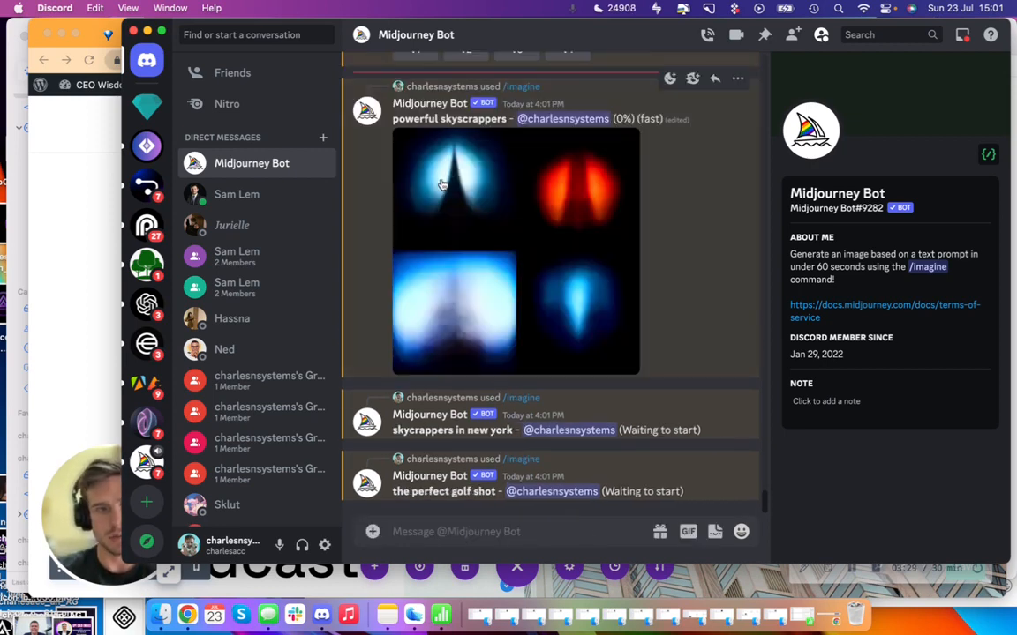
Queue /imagine prompts for a CEO on a private yacht and a CEO boarding his jet.
type("/imagine prompt")
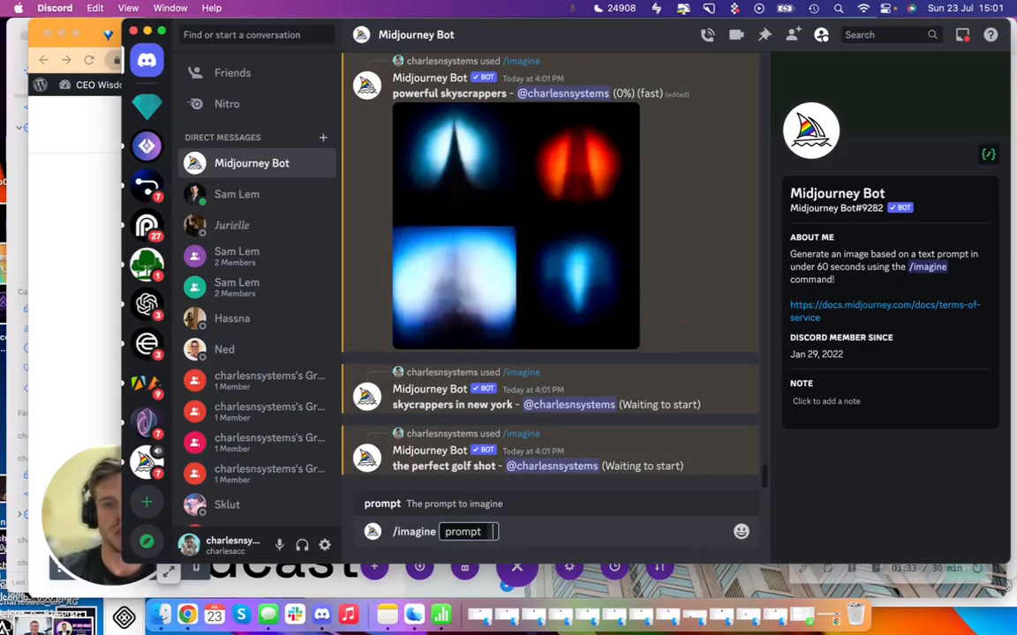
type("a CEO")
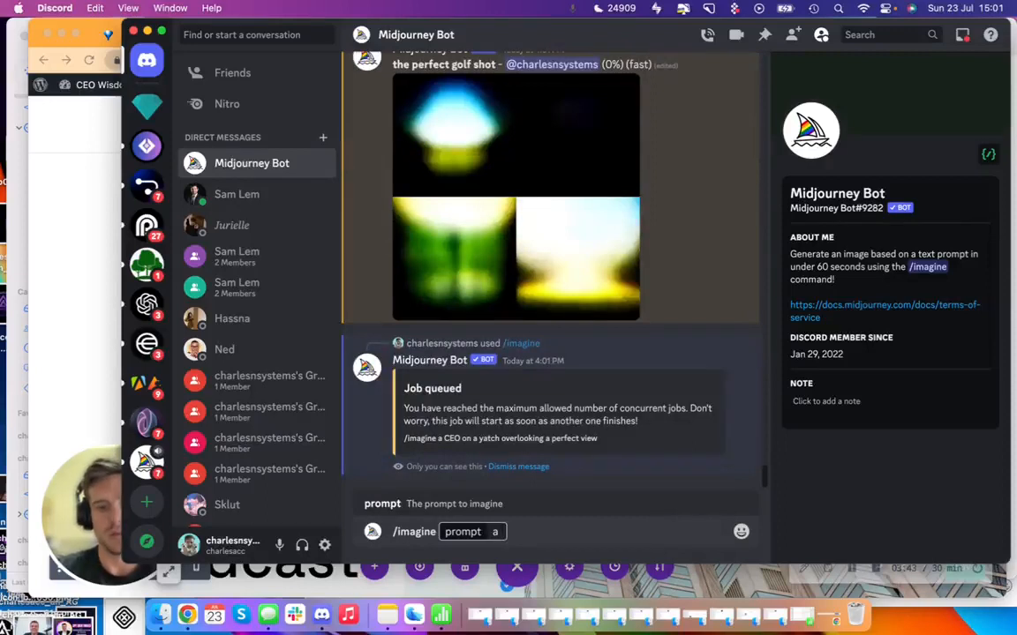
type("private je")
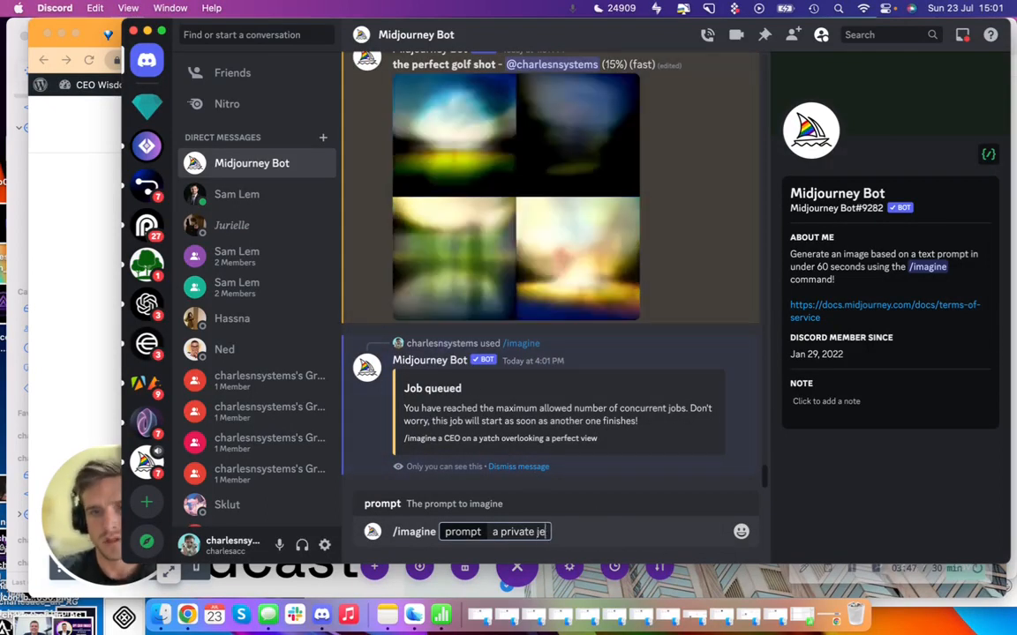
type("a CEO")
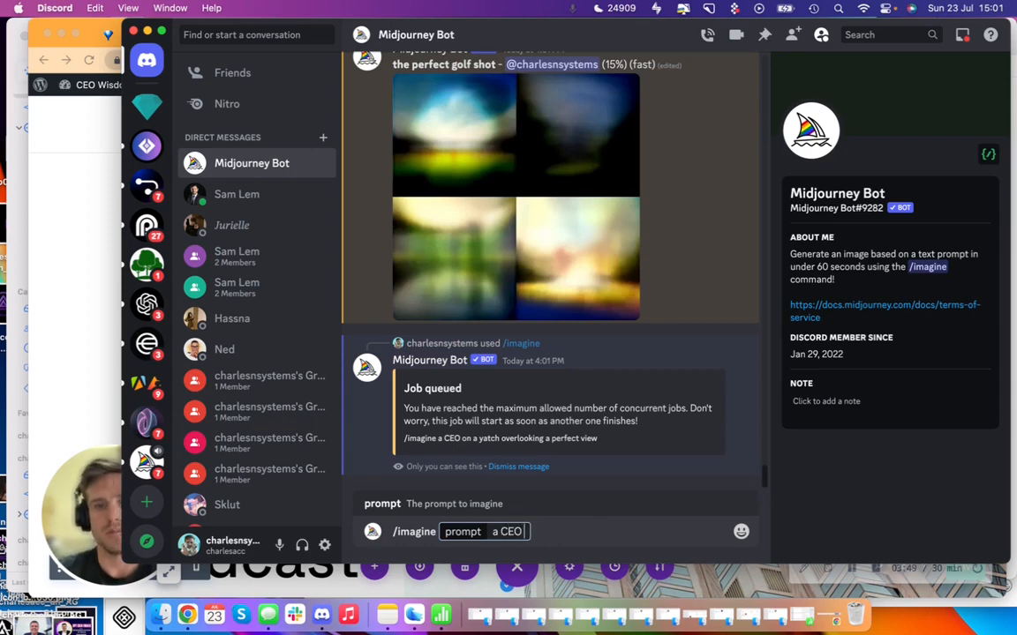
type("board his jet")
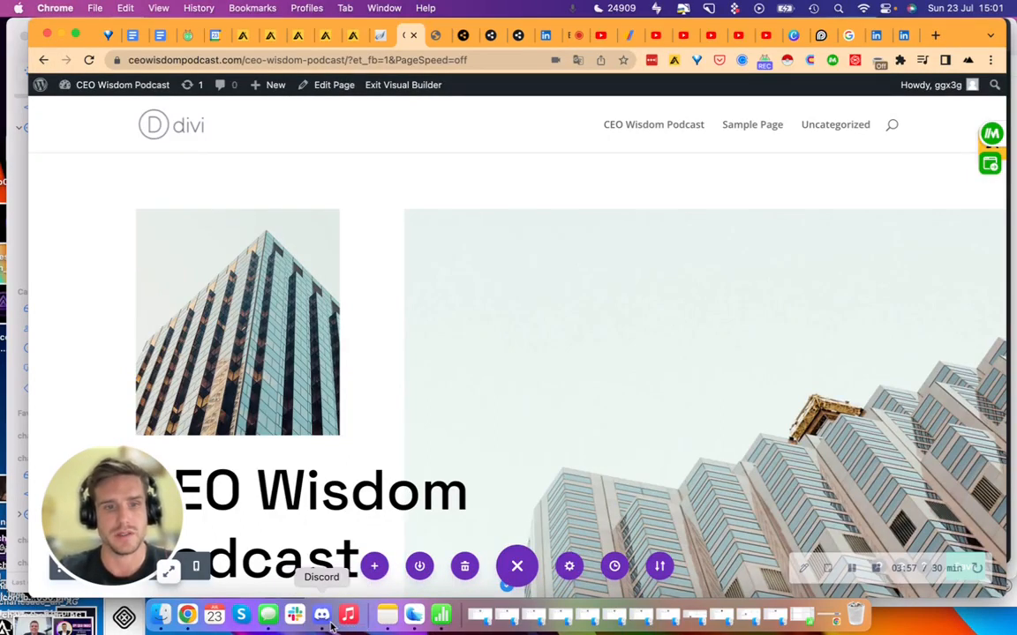
Retitle the Designs that Last heading to 'Topics of Interest'.
scroll("down", 3)
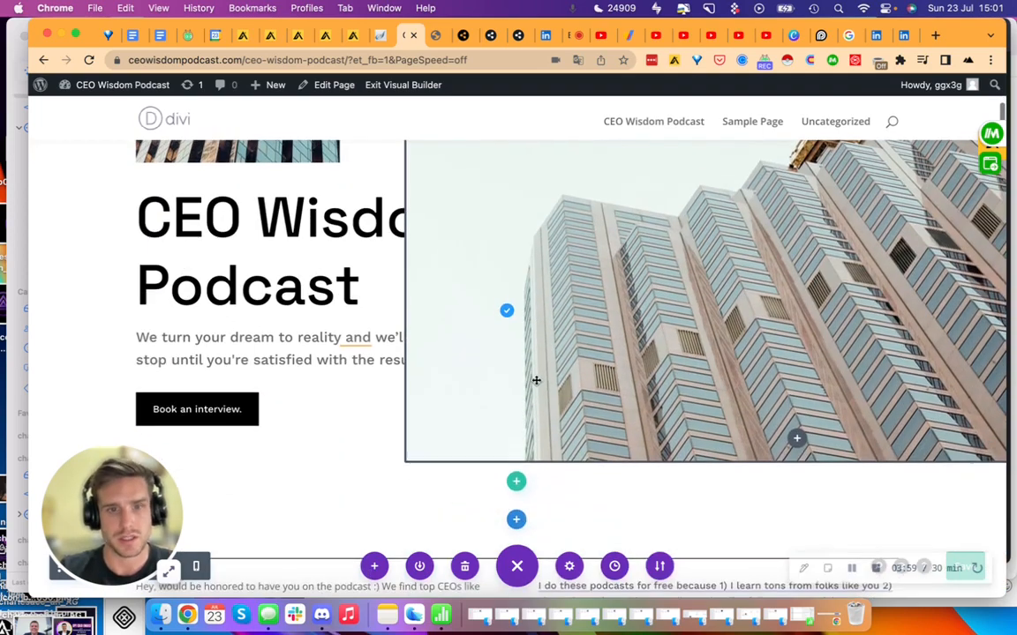
scroll("down", 3)
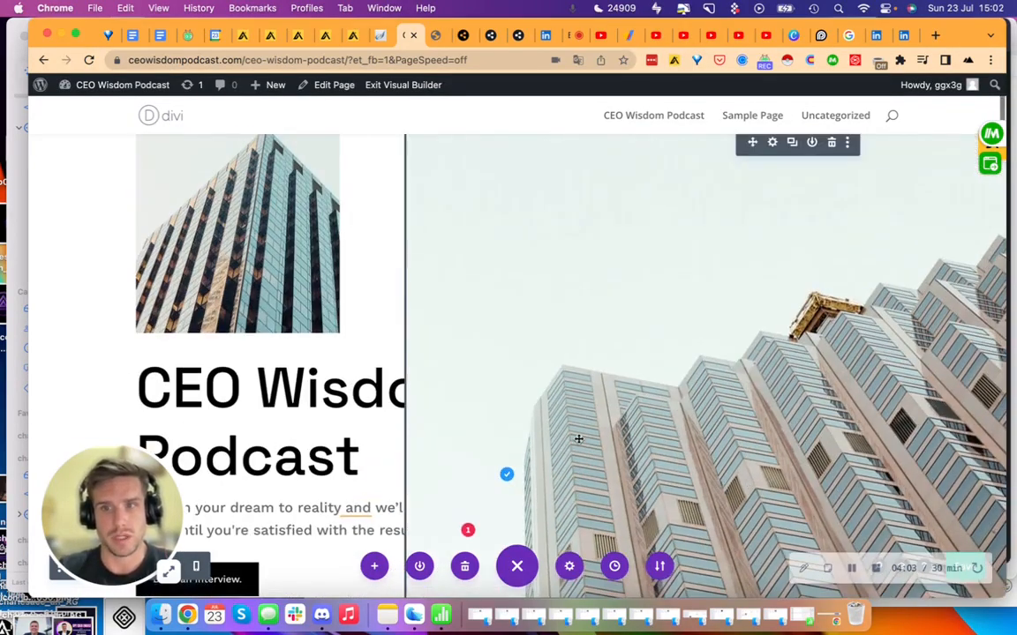
scroll("down", 3)
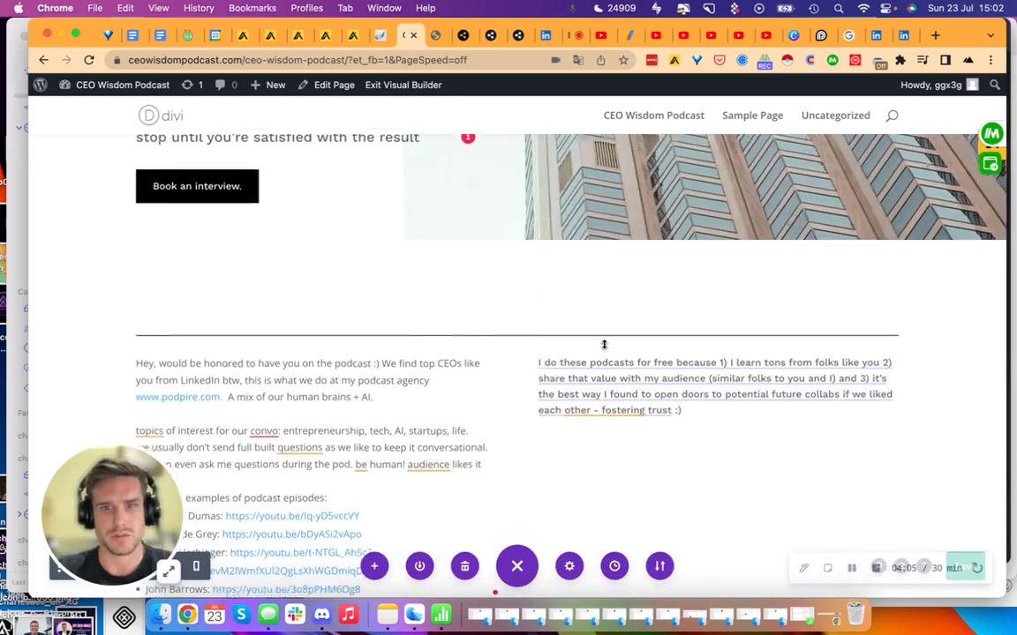
scroll("down", 3)
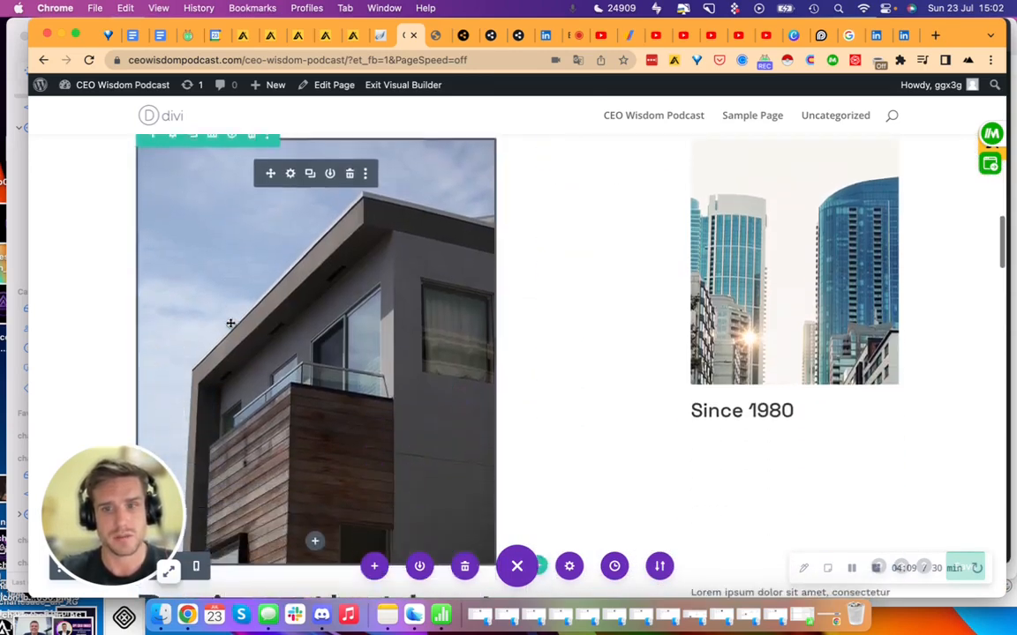
scroll("down", 3)
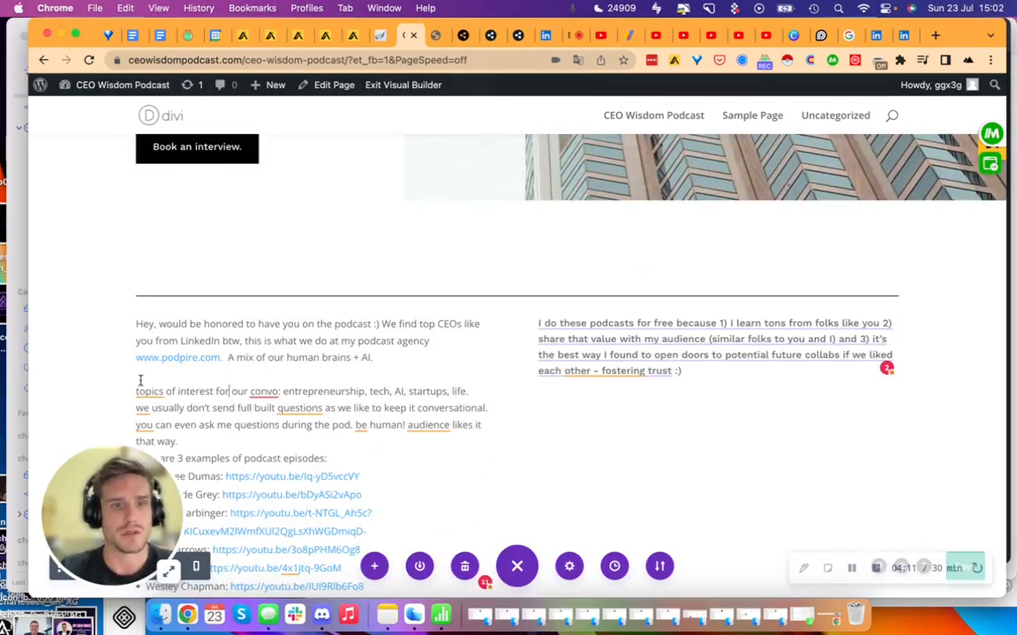
left_click(148, 392)
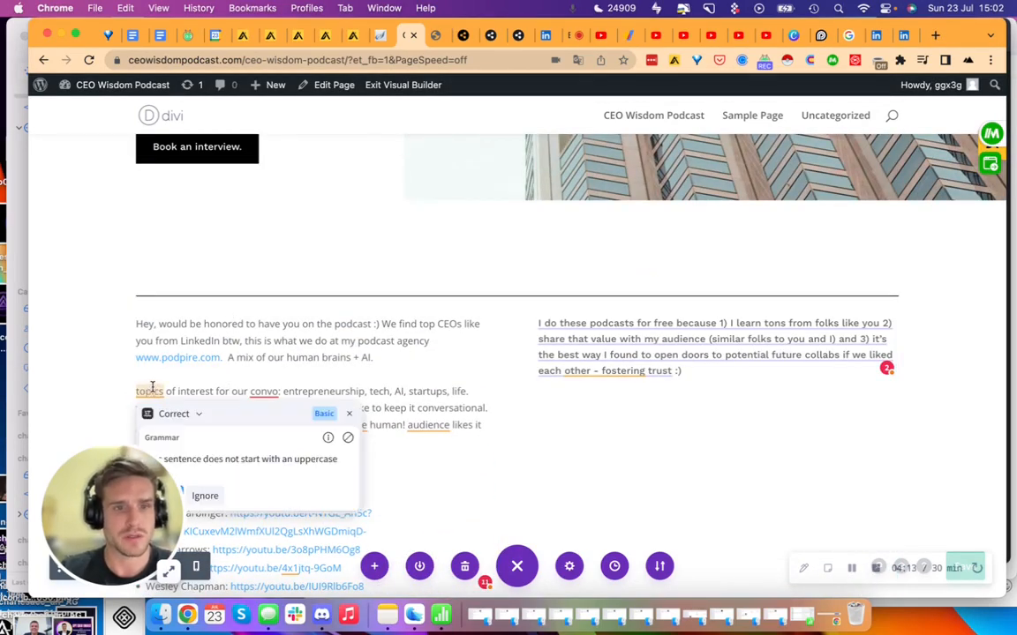
double_click(148, 392)
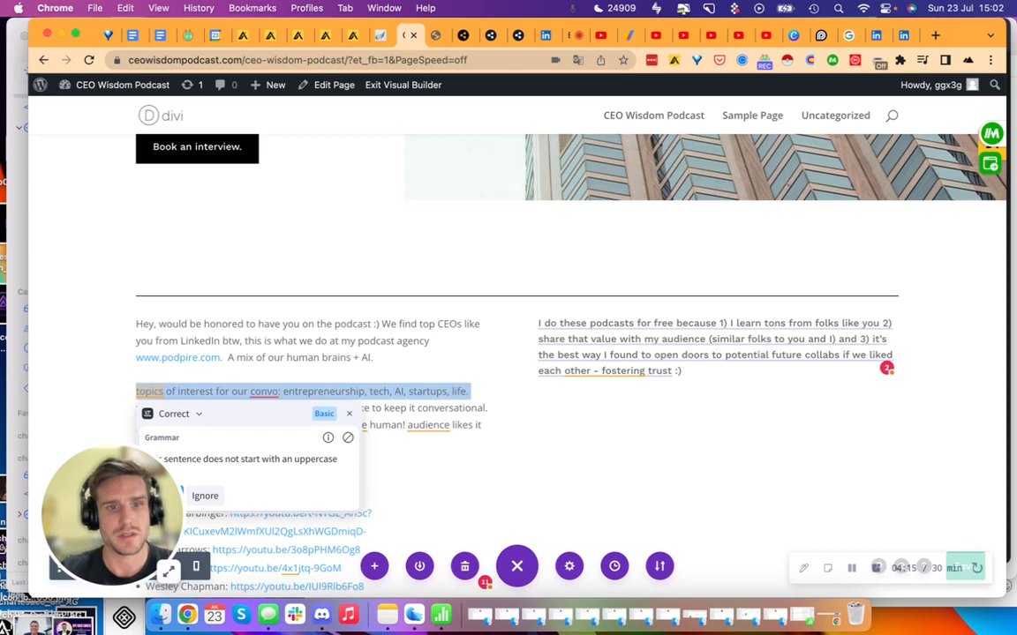
scroll("down", 3)
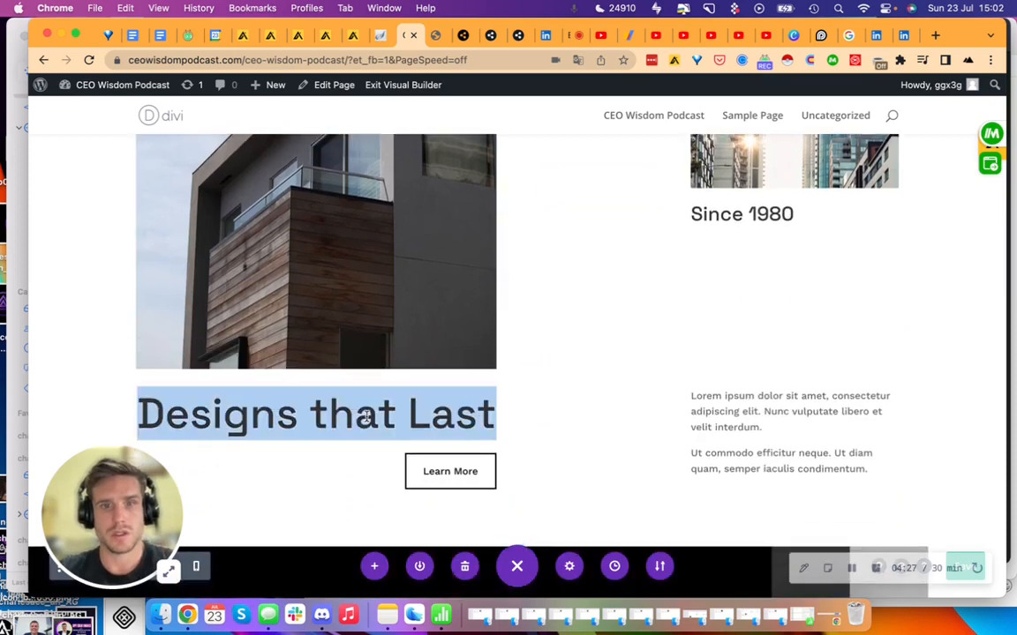
type("Topics of")
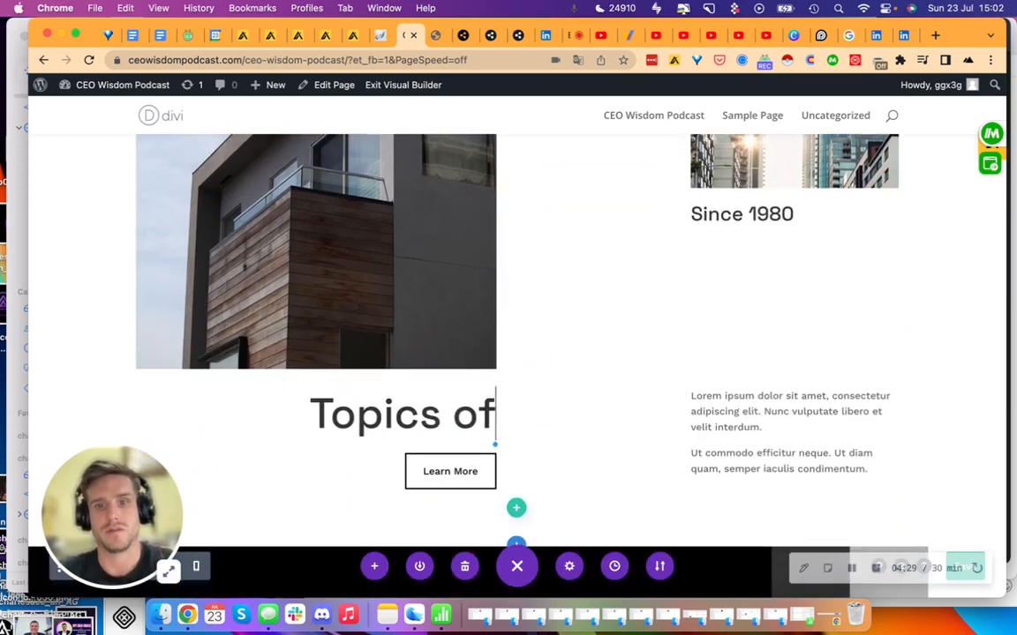
type("Interest")
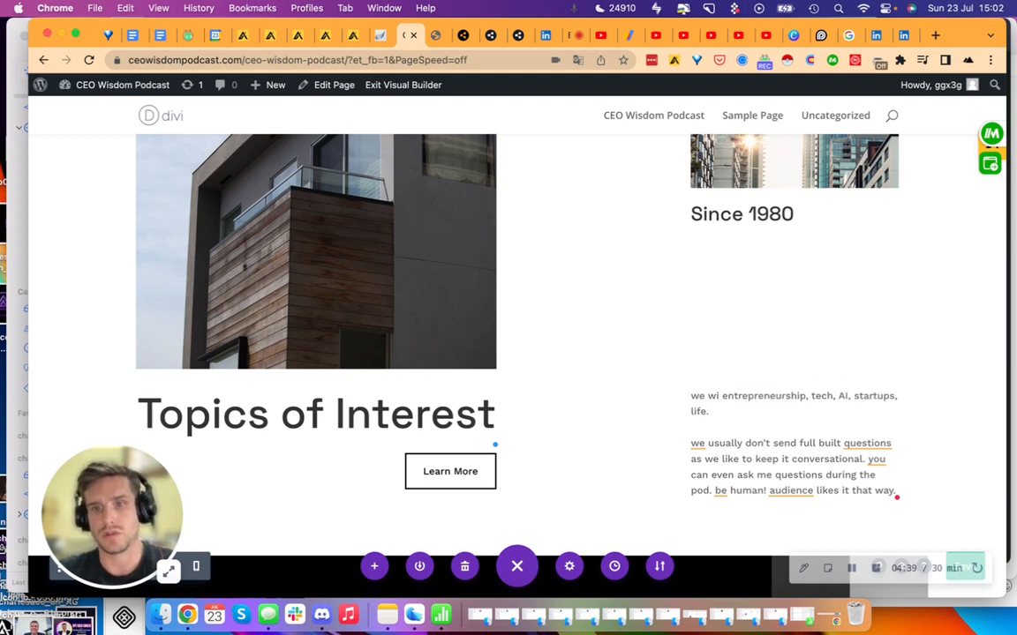
Fill the topics paragraph ('will talk about…') and change 'Since 1980' to 'since 2020'.
type("will talk about")
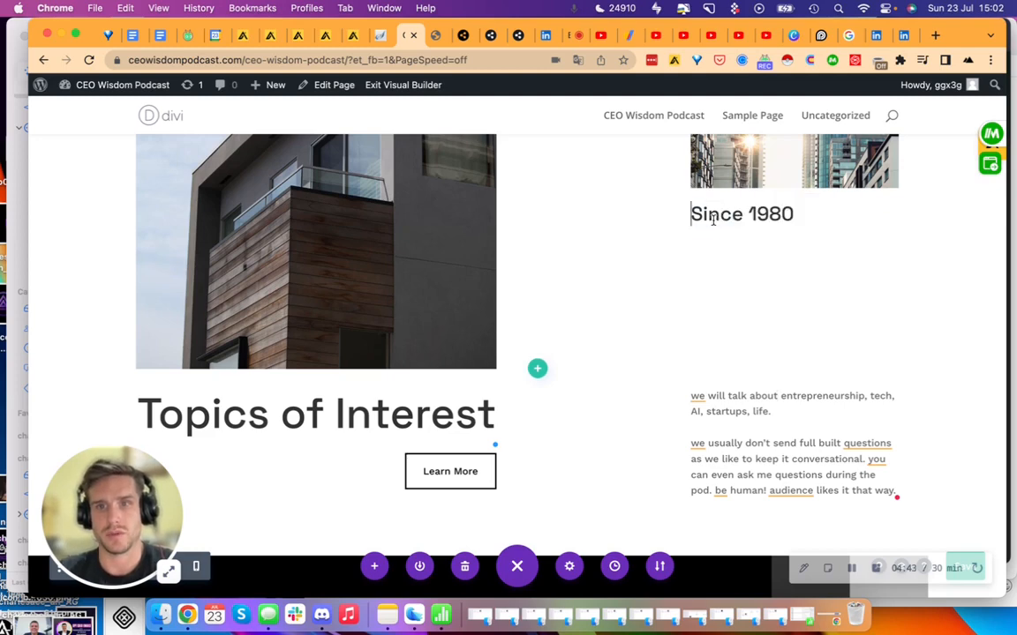
type("since 202")
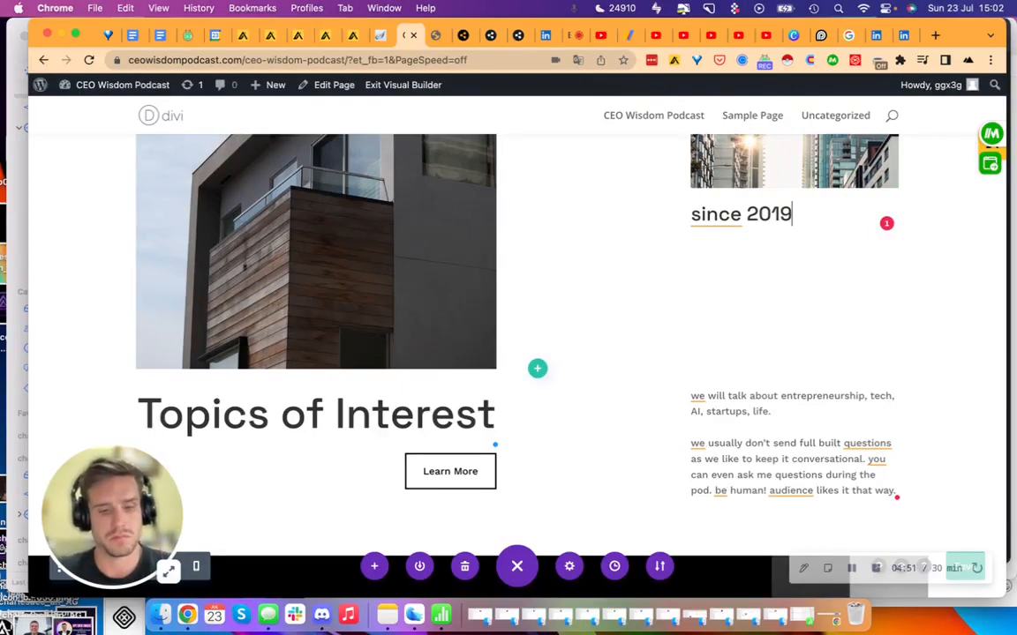
type("2020")
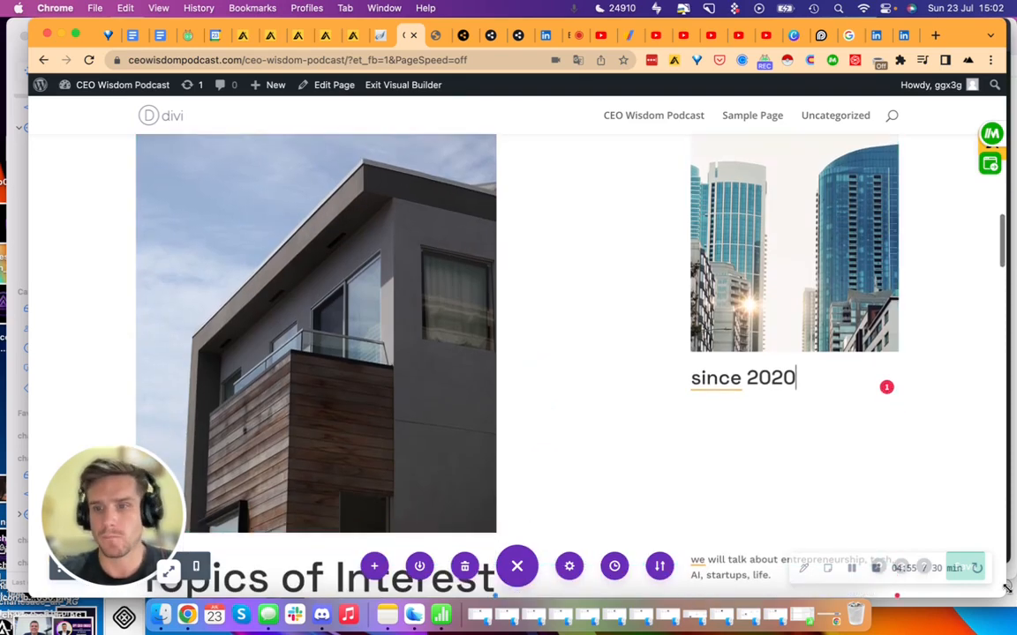
scroll("down", 3)
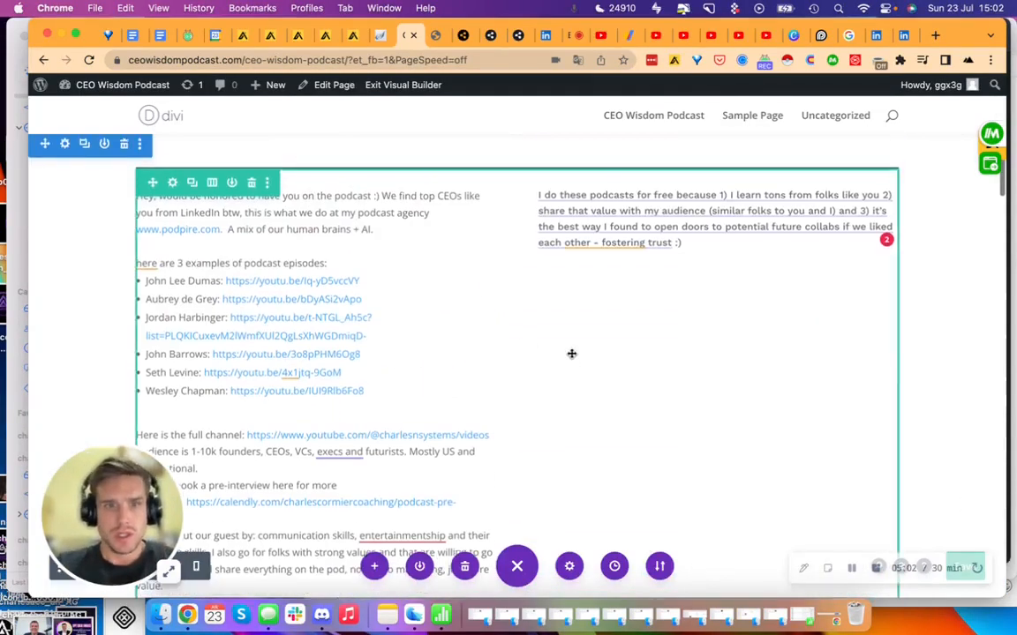
Insert a Regular one-column section below the hero containing a Video Slider module.
left_click_drag(137, 261, 363, 390)
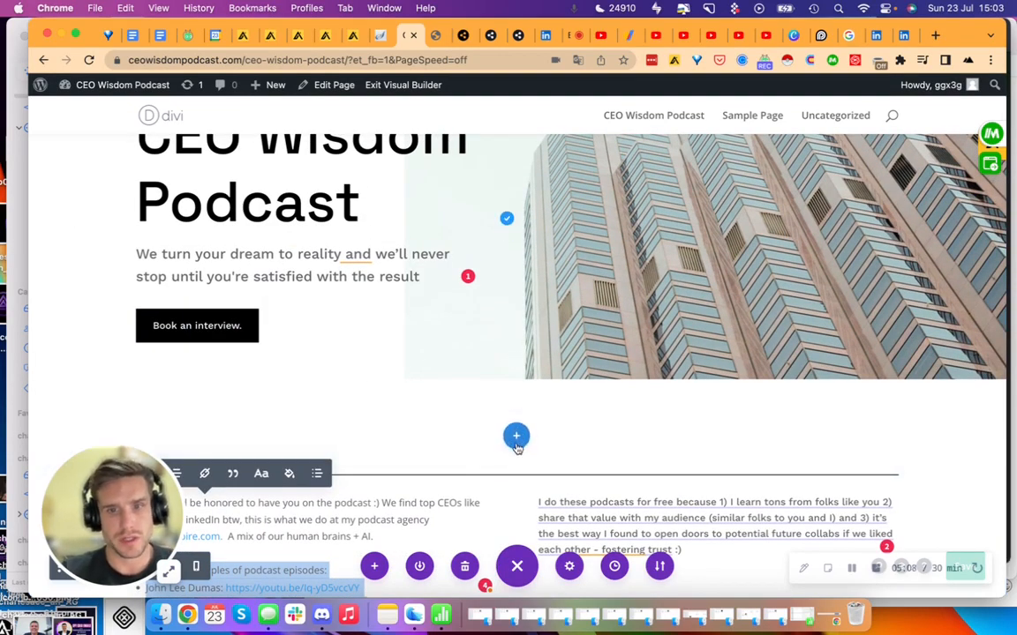
left_click(515, 436)
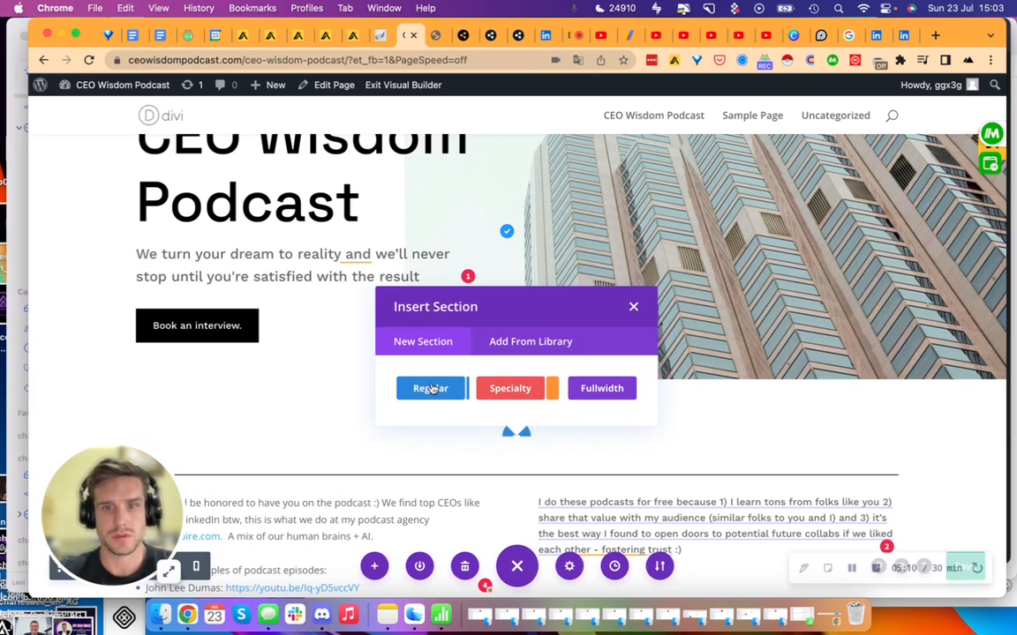
left_click(431, 388)
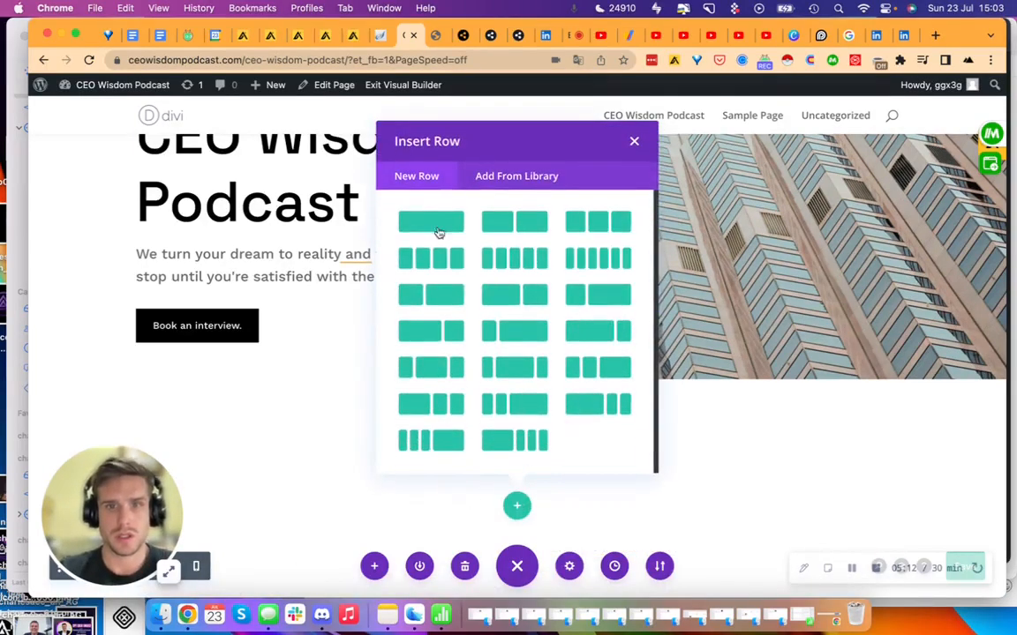
left_click(431, 221)
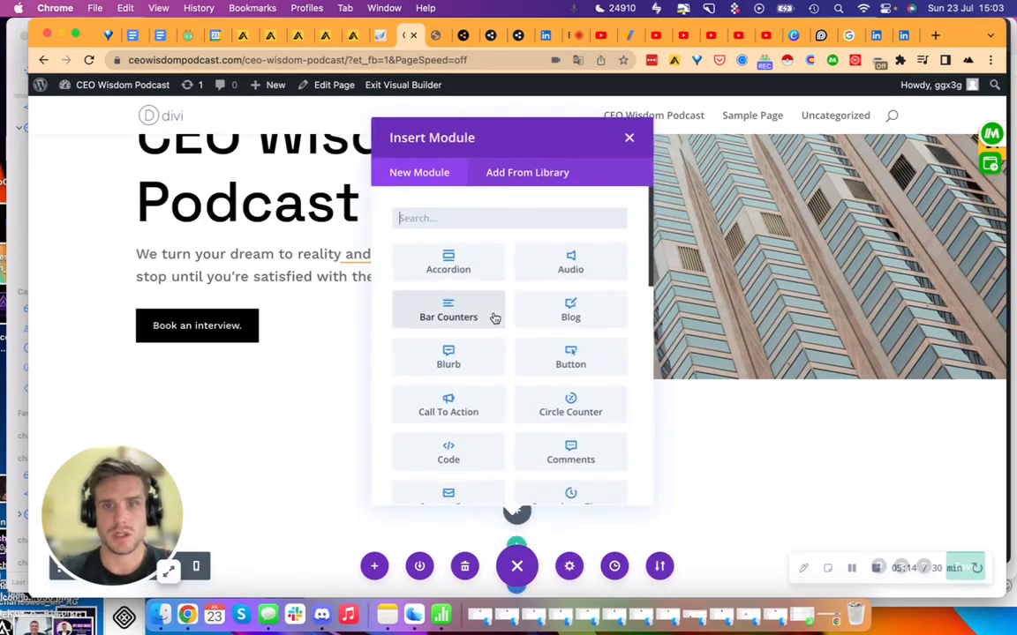
type("vide")
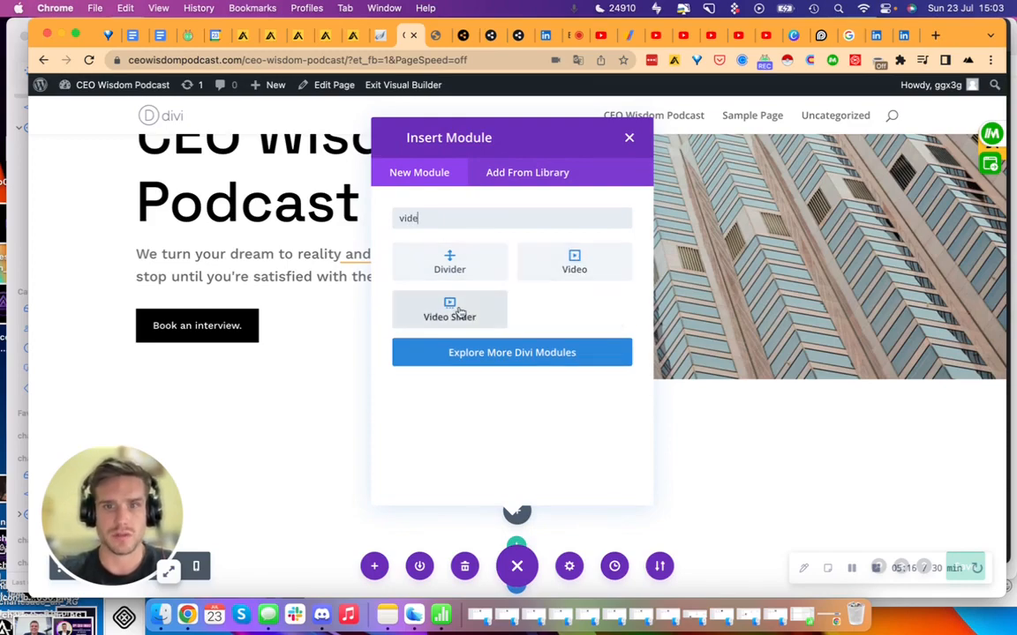
left_click(448, 310)
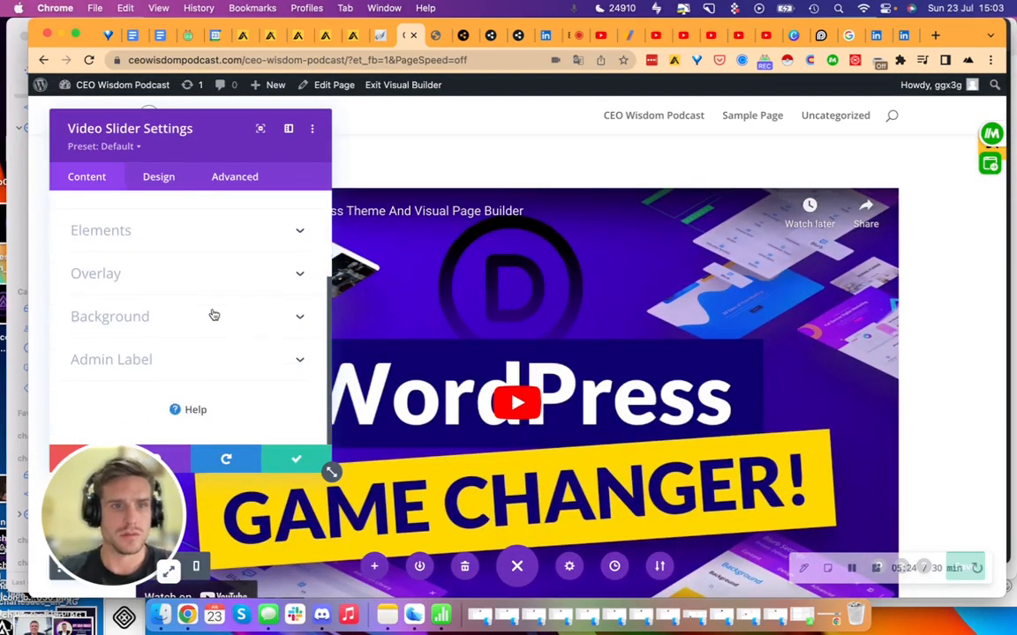
Add a new video slide set to insert its video from a URL.
left_click(101, 230)
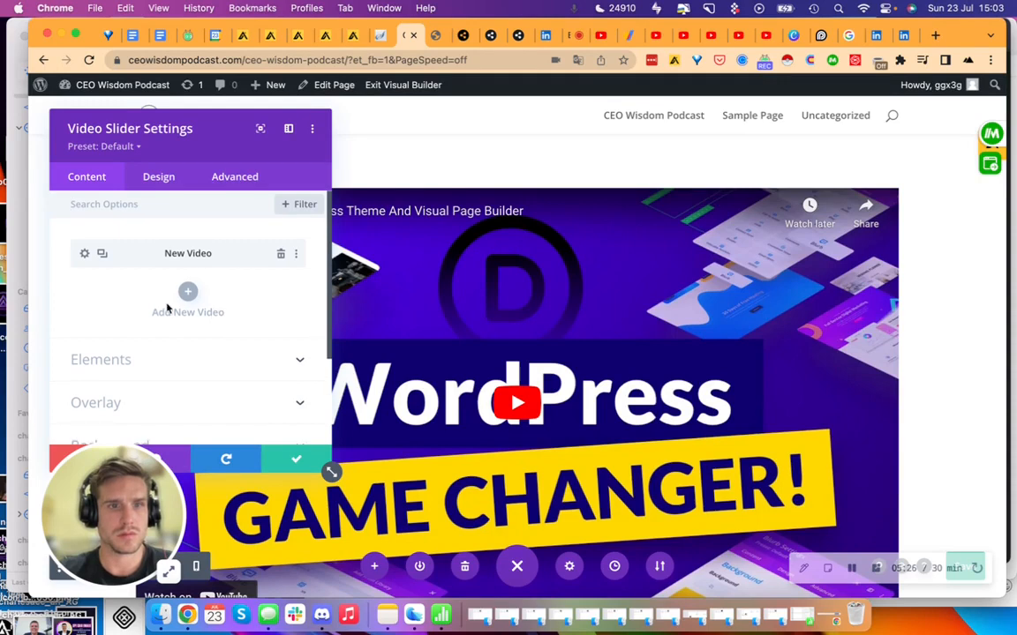
left_click(187, 254)
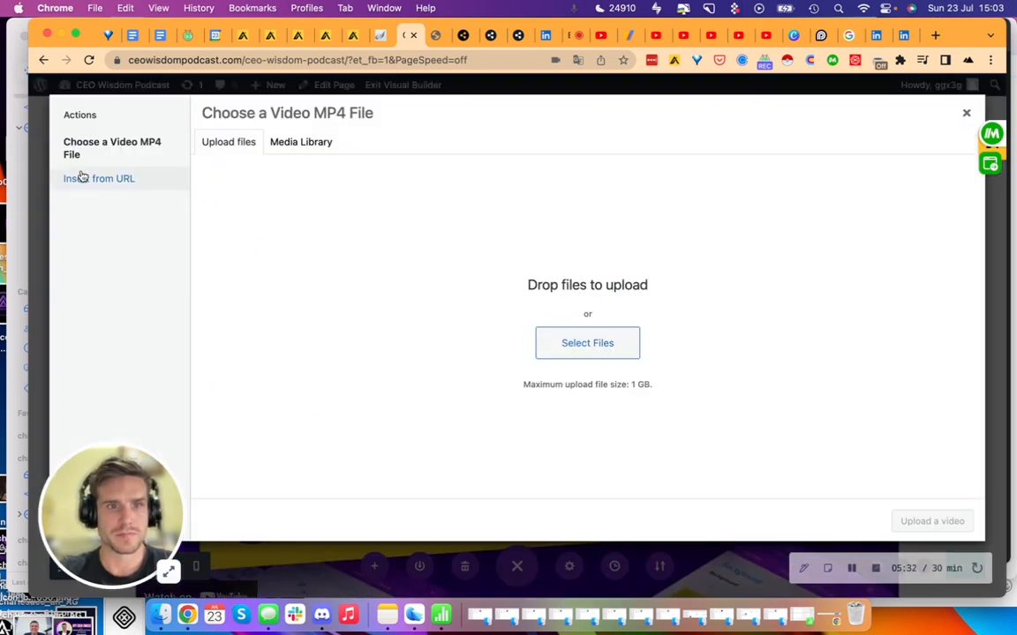
left_click(100, 178)
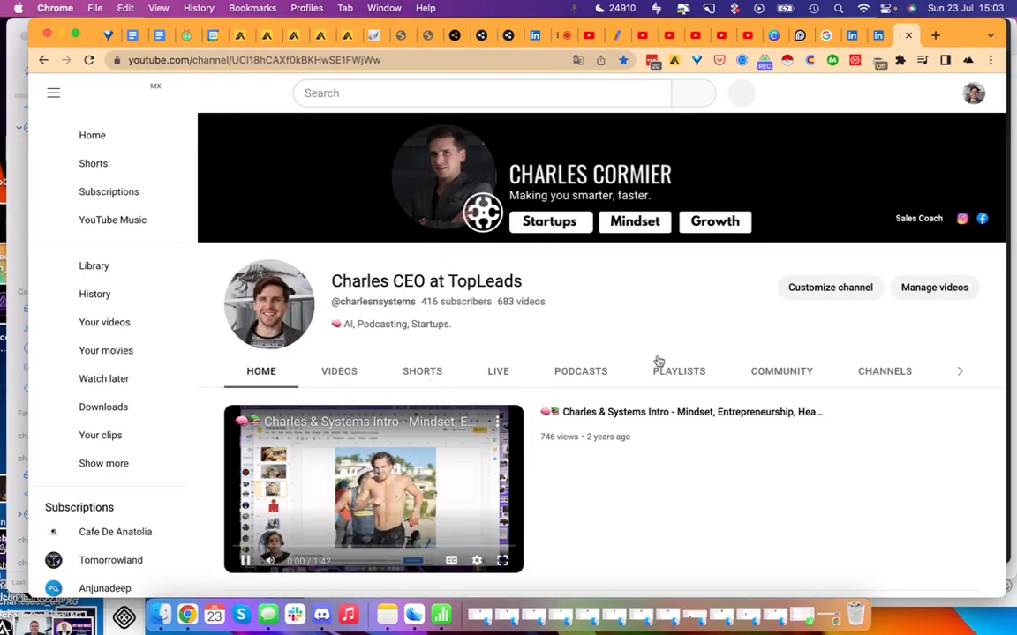
Browse the YouTube channel's playlists for the CEO Wisdom Podcast video link.
left_click(677, 371)
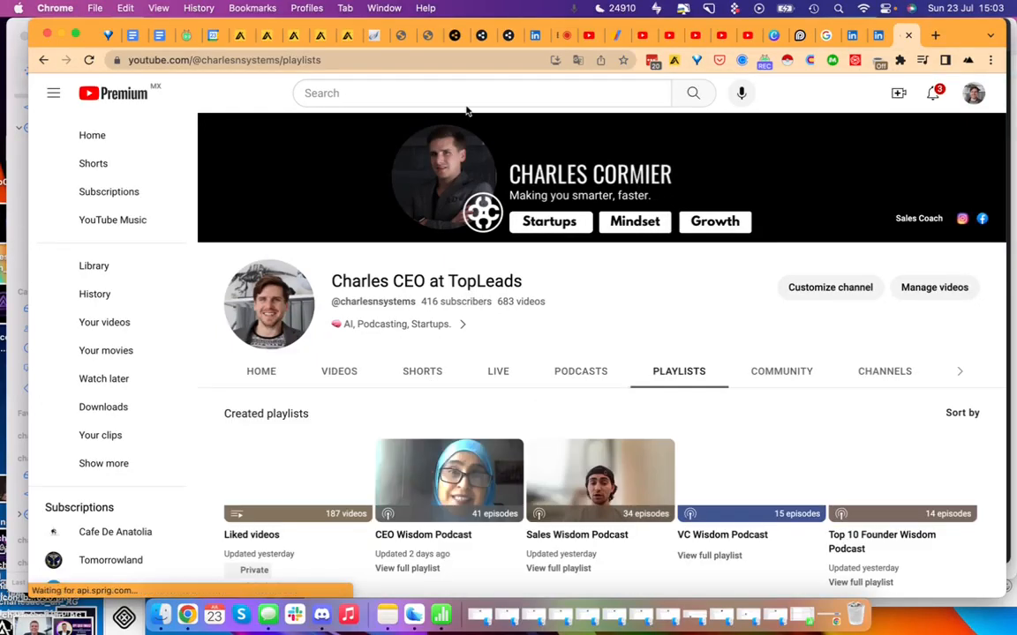
scroll("down", 3)
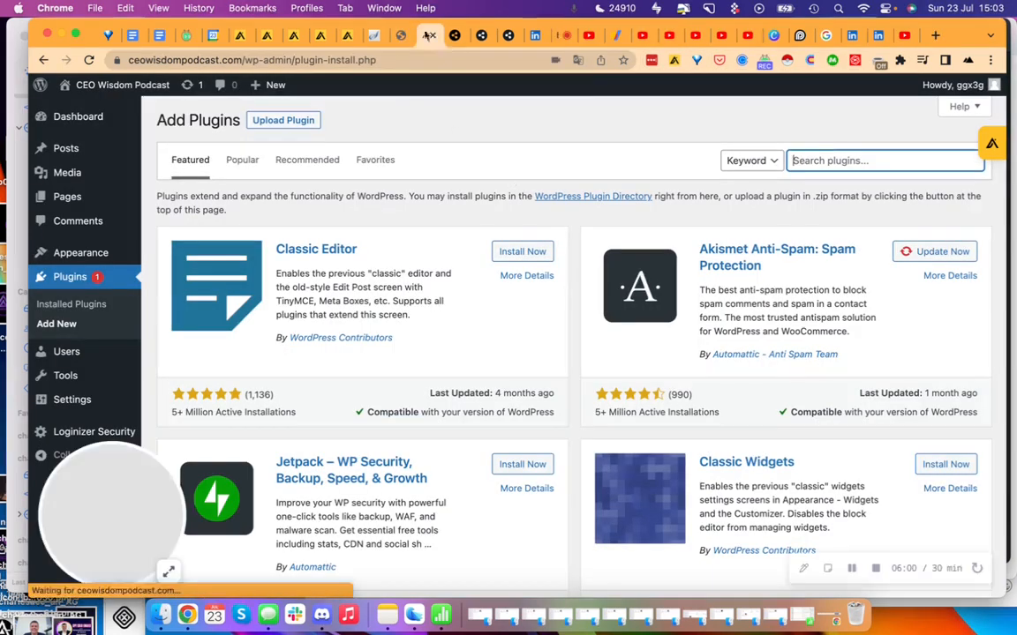
type("s")
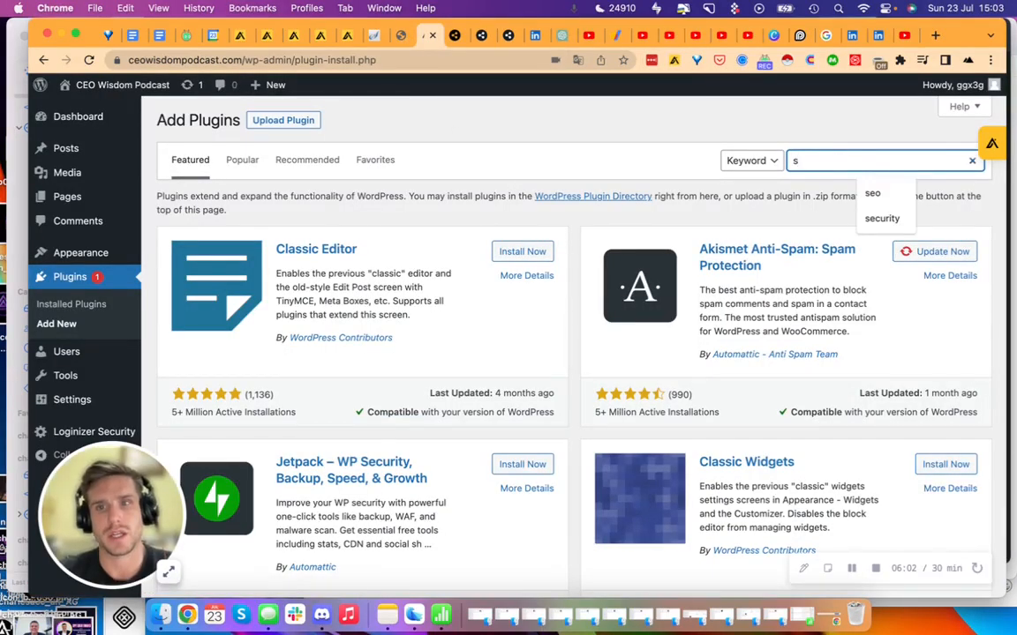
type("rss")
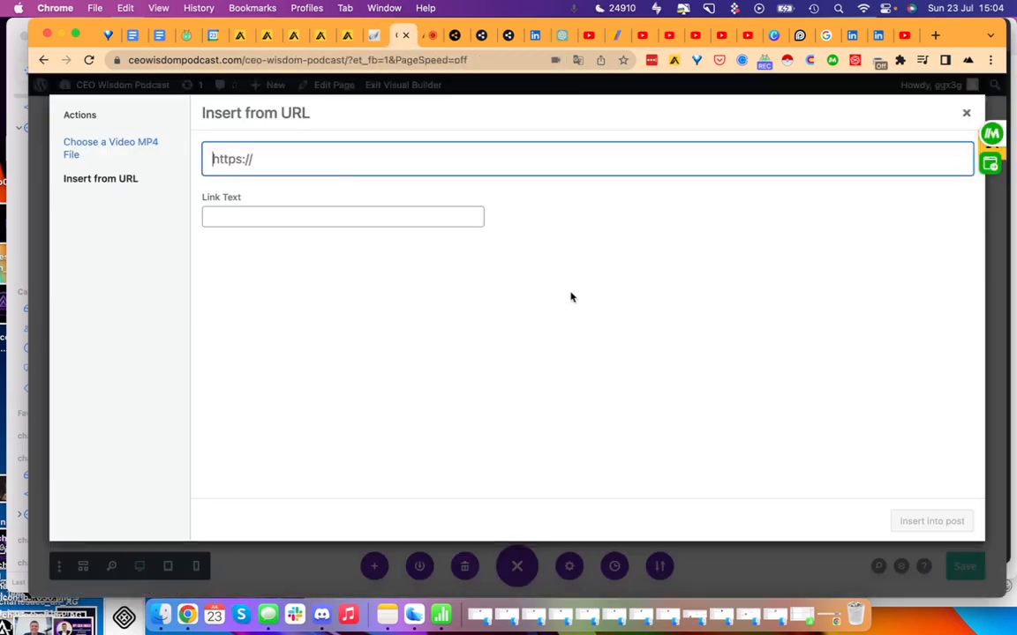
Embed the YouTube video 'Starting from Nothing with Barjis Chohan' via its URL.
type("https://www.youtube.com/watch?v=jRtOLaxSGZM&list=PLQKICuxevM2lPgWVSqFrWVLlyFnEfdAsw")
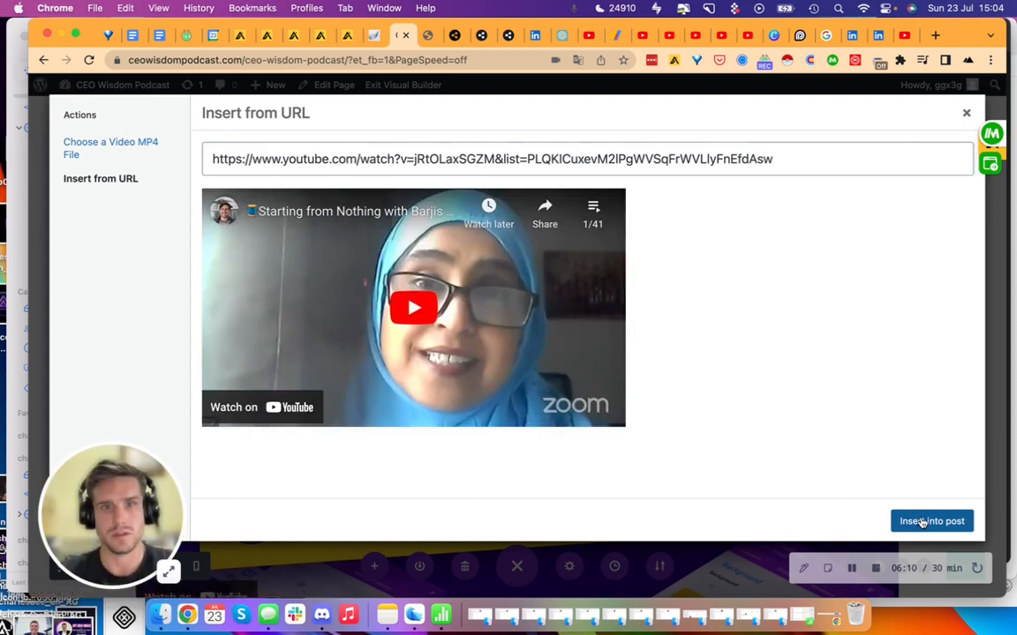
left_click(932, 521)
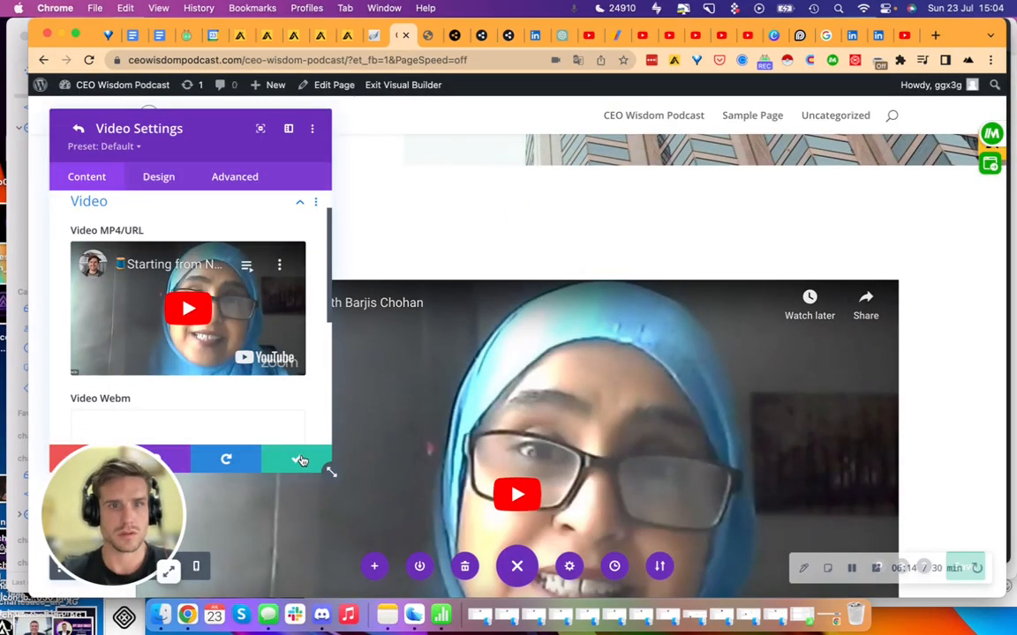
mouse_move(297, 459)
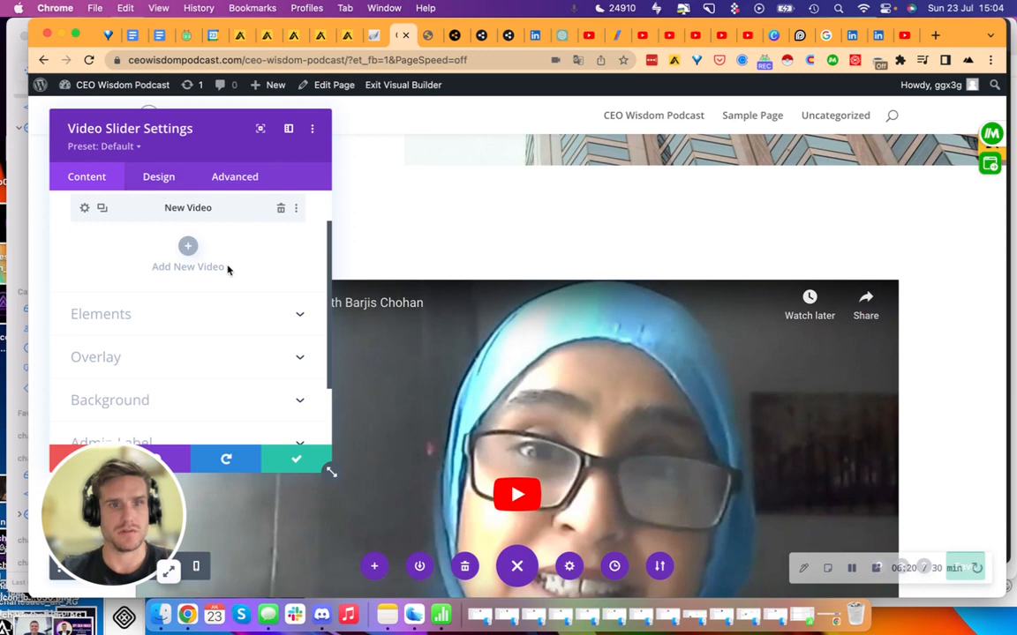
Narrow the video slider's width in Design > Sizing.
left_click(159, 176)
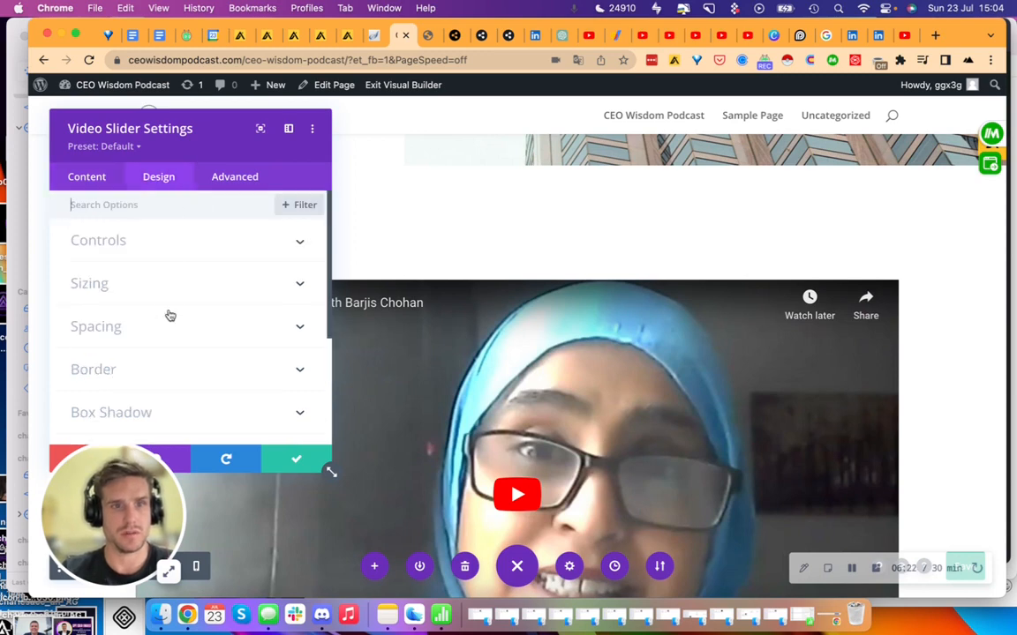
left_click(88, 282)
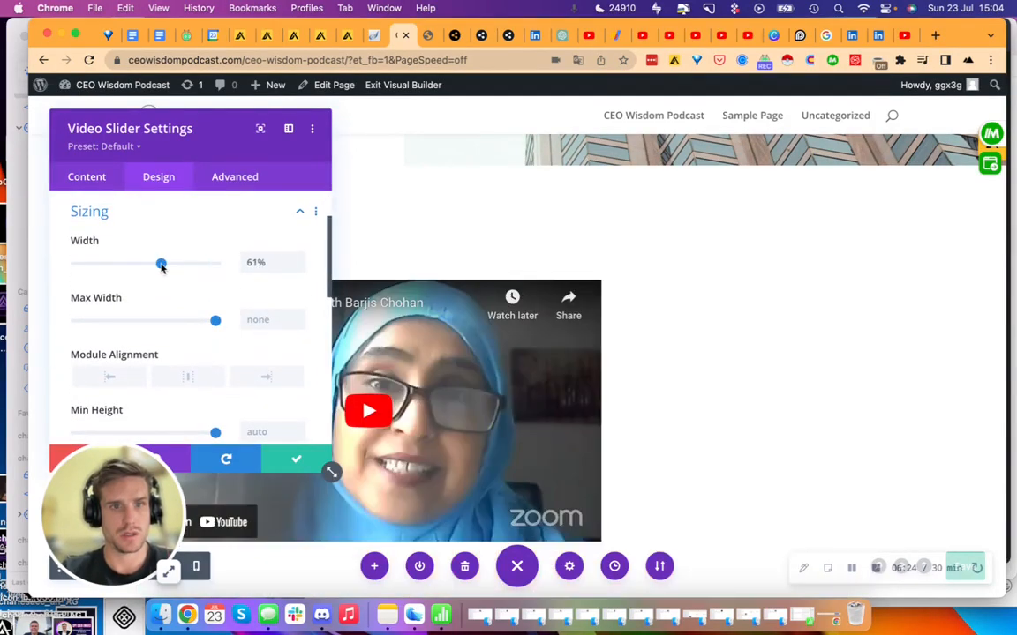
left_click_drag(162, 263, 132, 262)
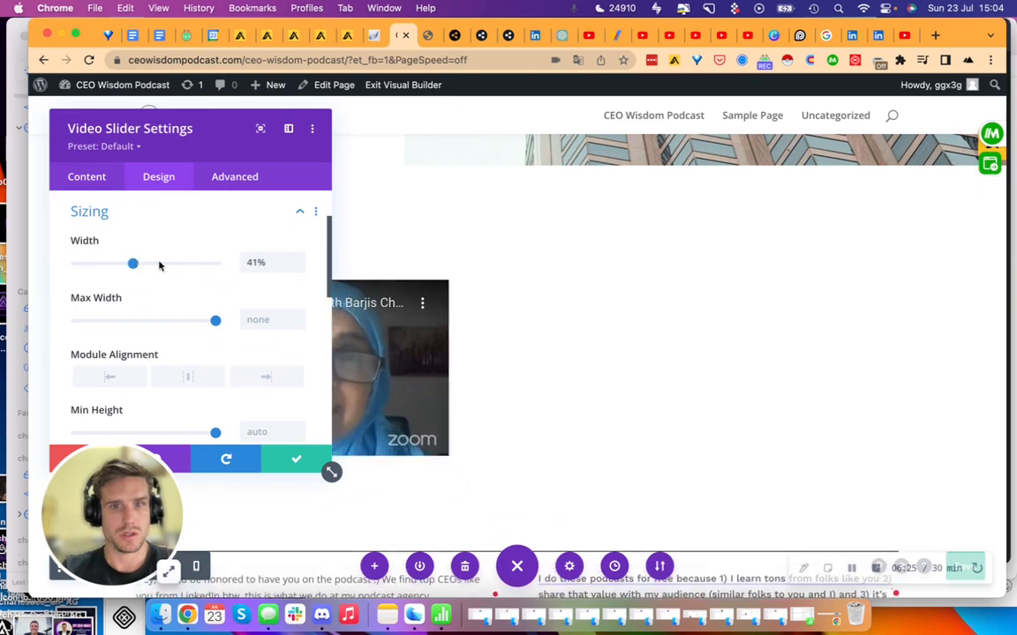
left_click_drag(133, 262, 156, 263)
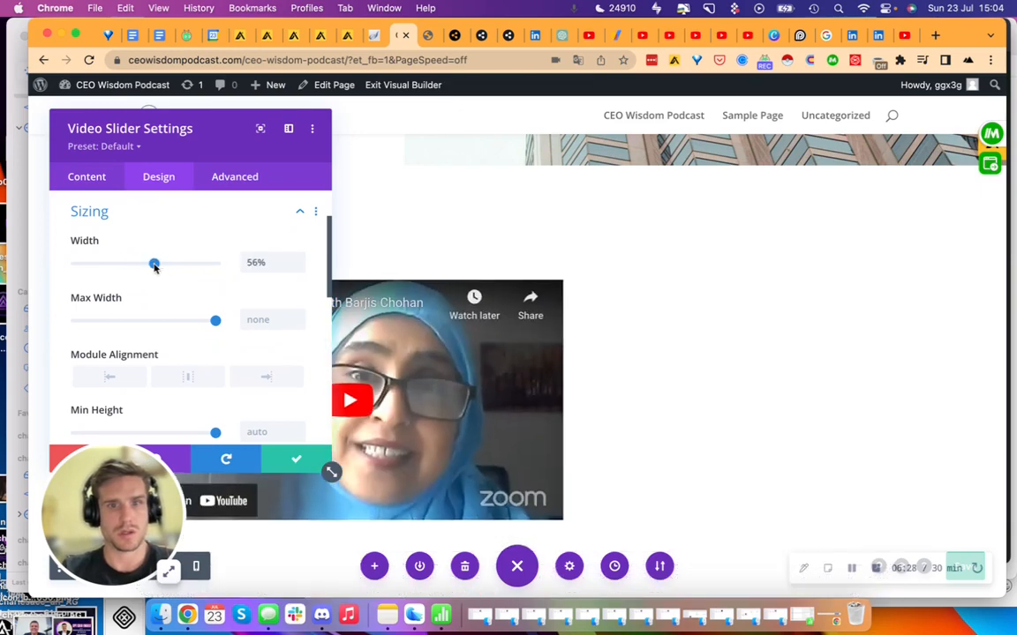
left_click_drag(153, 265, 129, 265)
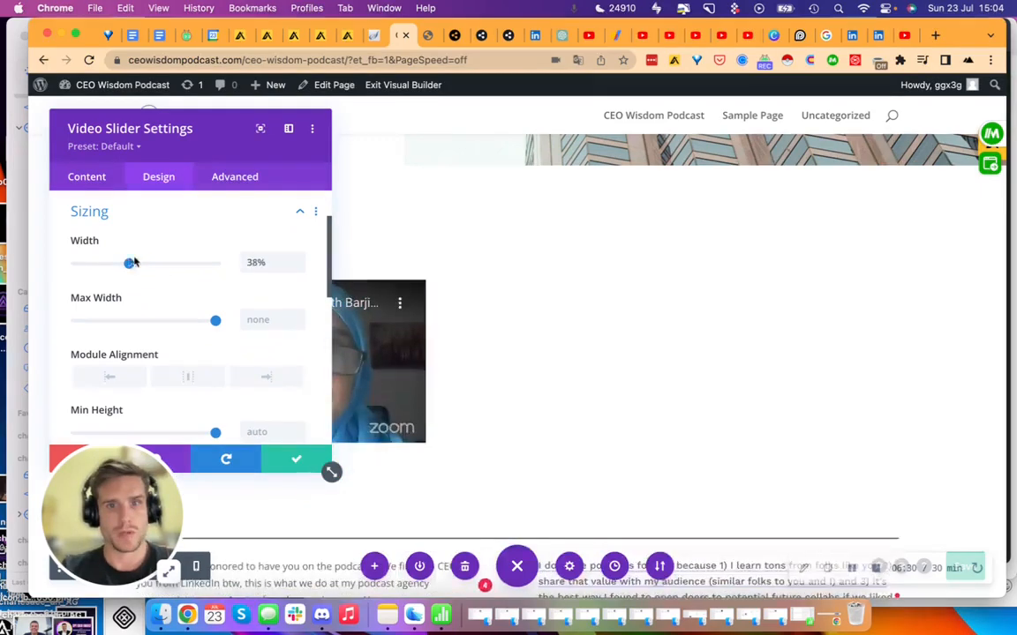
left_click_drag(131, 263, 156, 263)
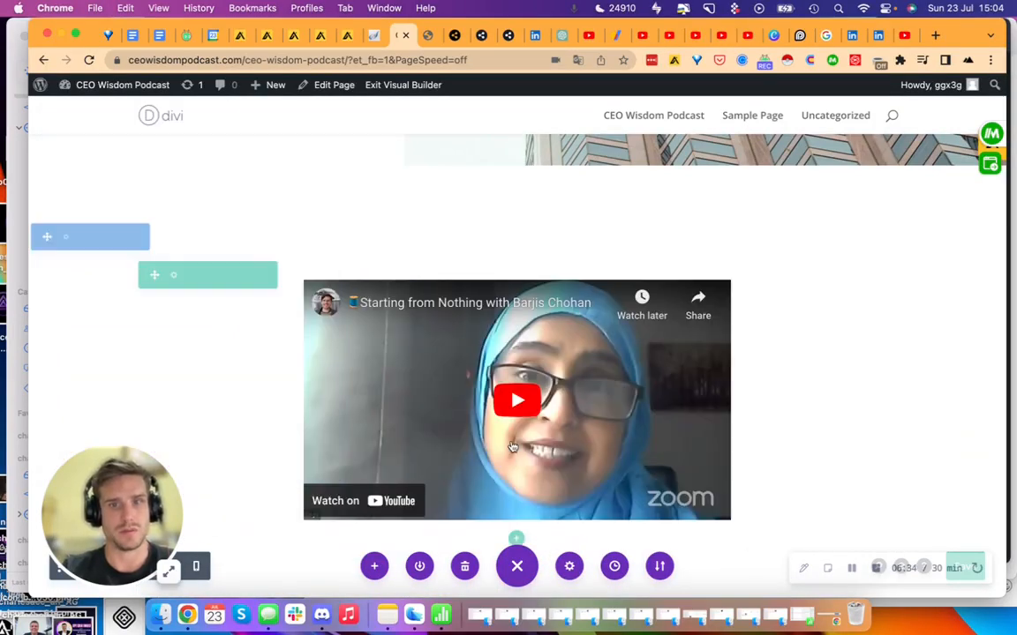
scroll("down", 3)
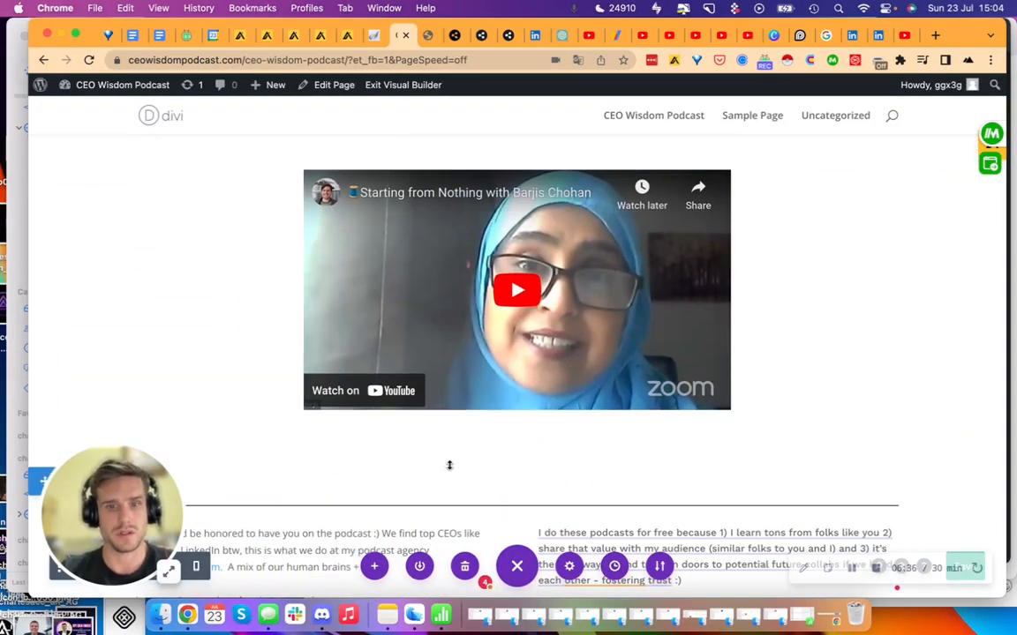
scroll("down", 3)
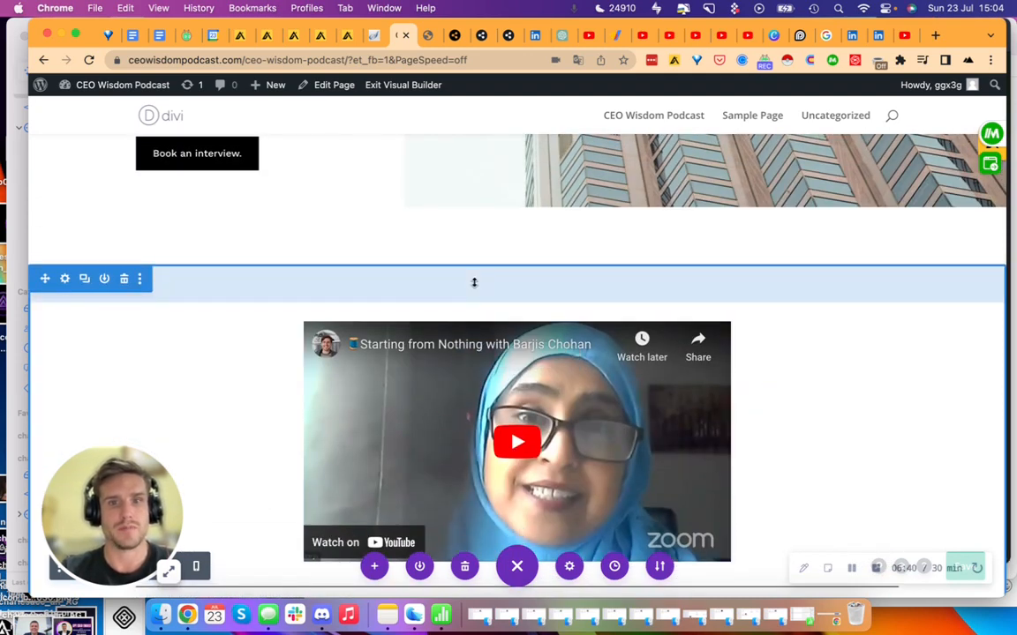
scroll("down", 3)
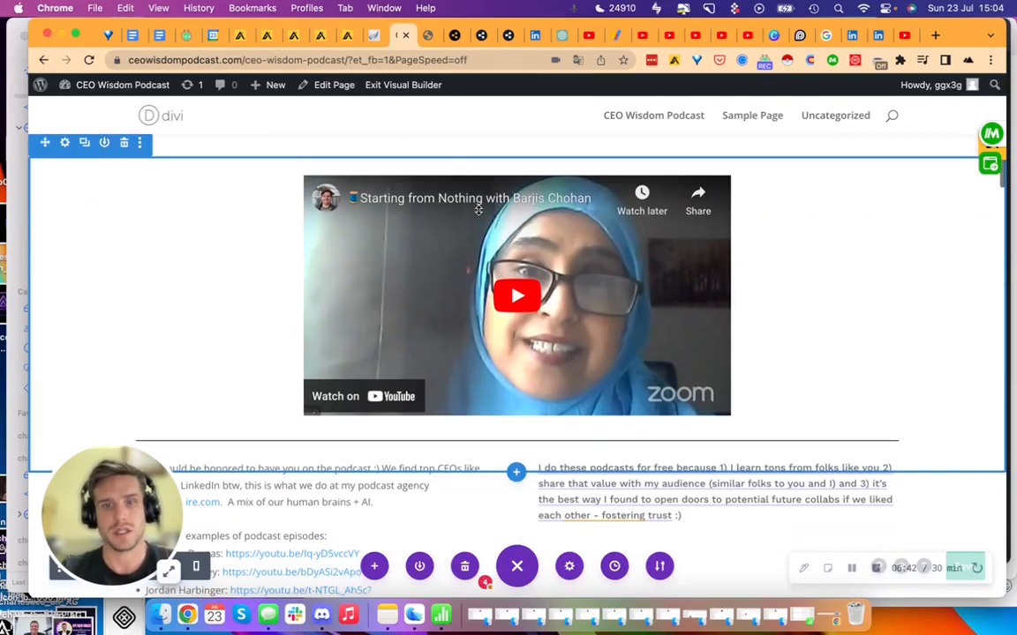
scroll("down", 3)
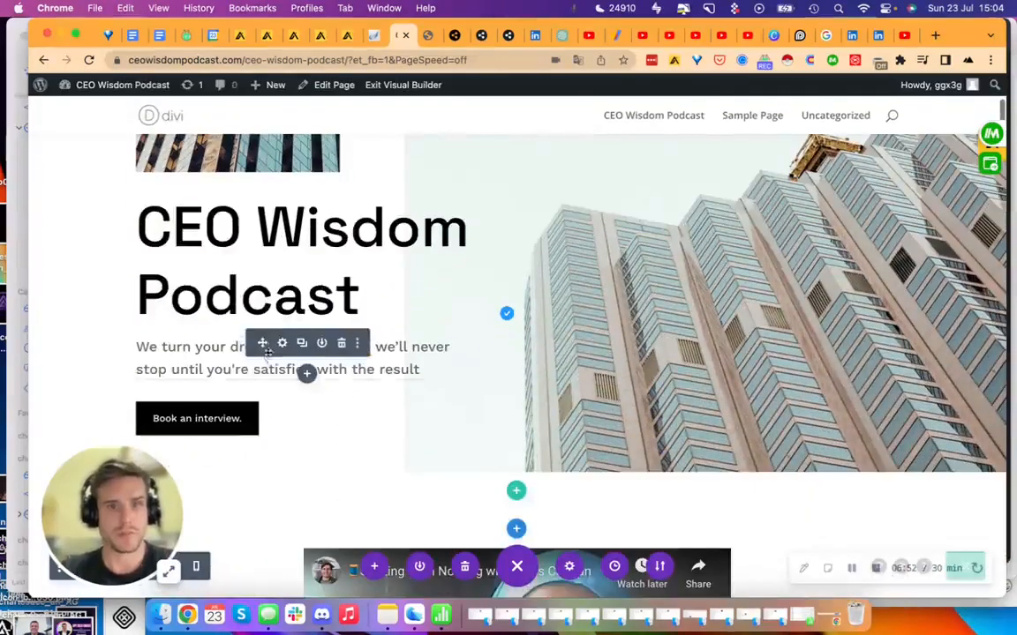
left_click(282, 342)
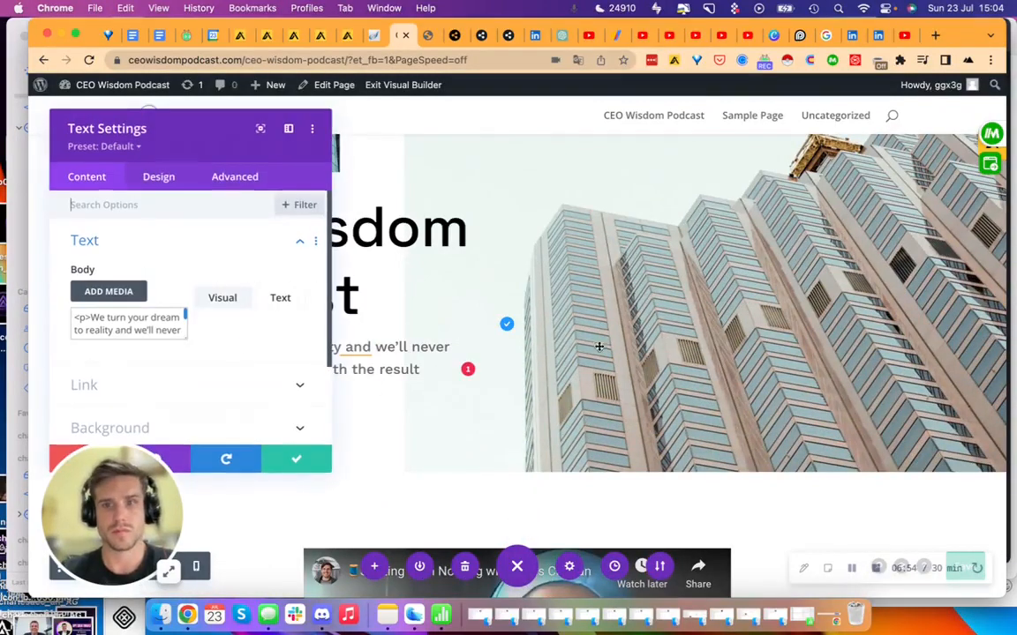
left_click(127, 325)
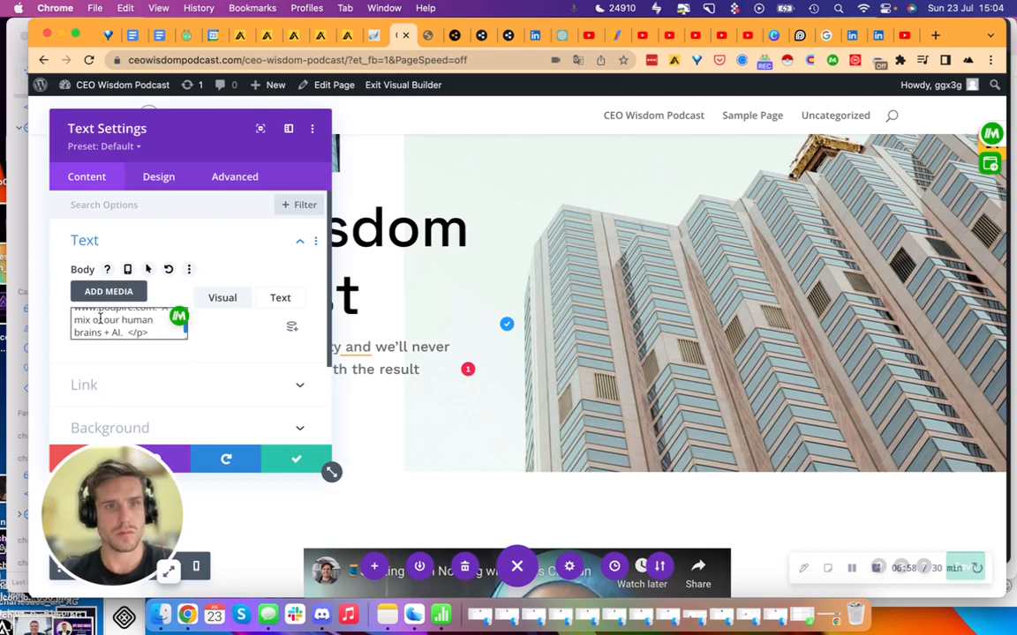
mouse_move(152, 331)
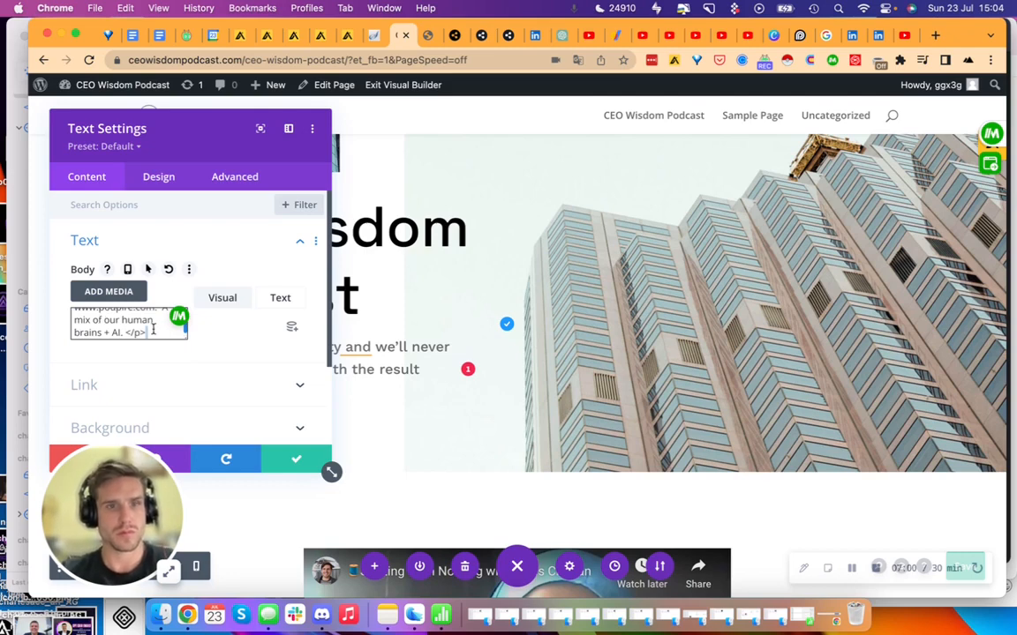
left_click(222, 296)
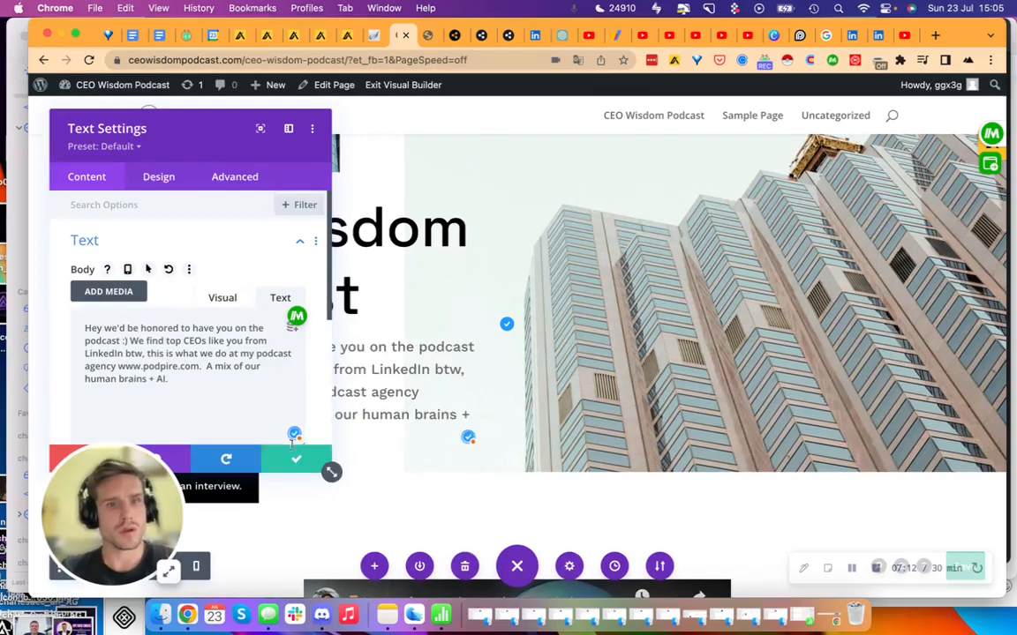
left_click(296, 459)
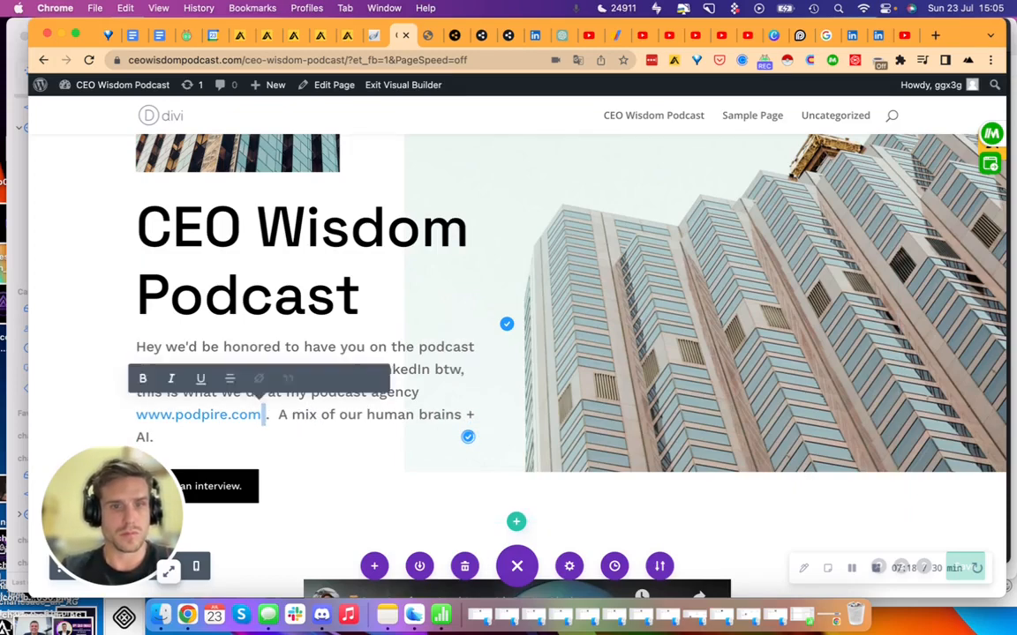
scroll("down", 3)
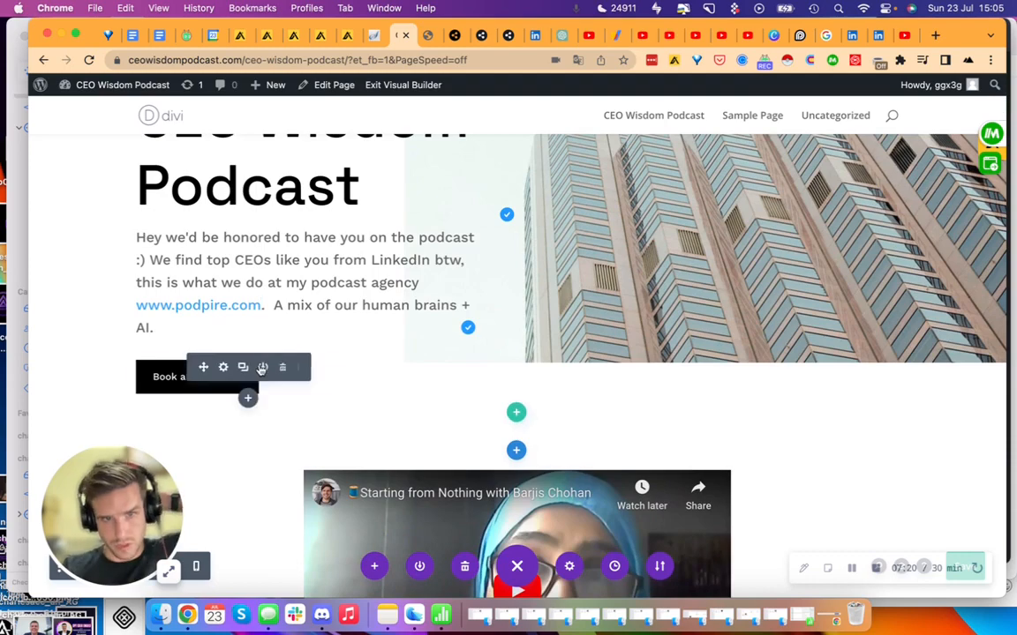
scroll("down", 3)
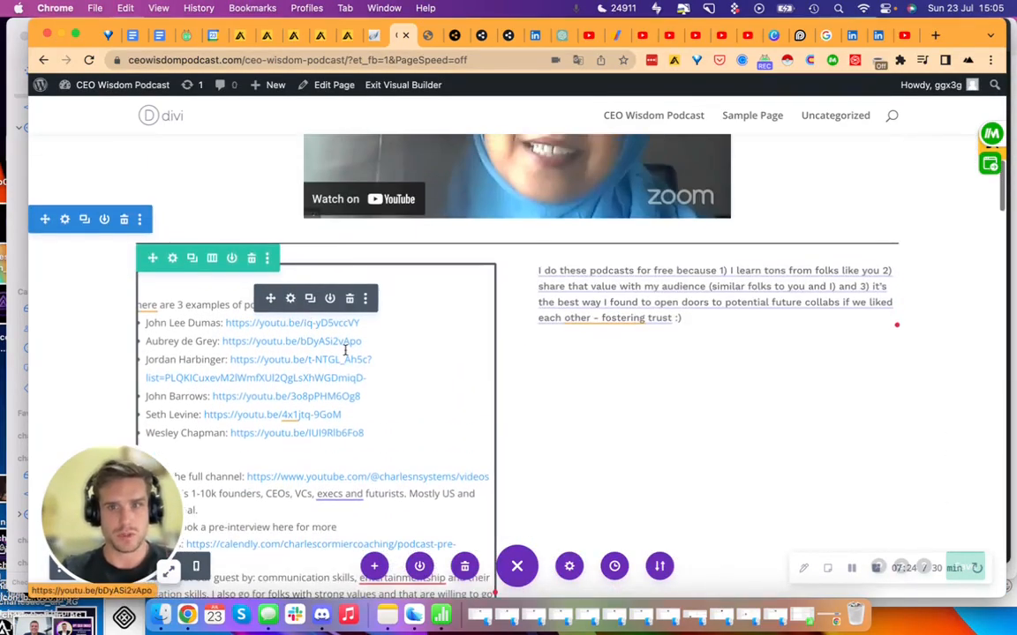
scroll("down", 3)
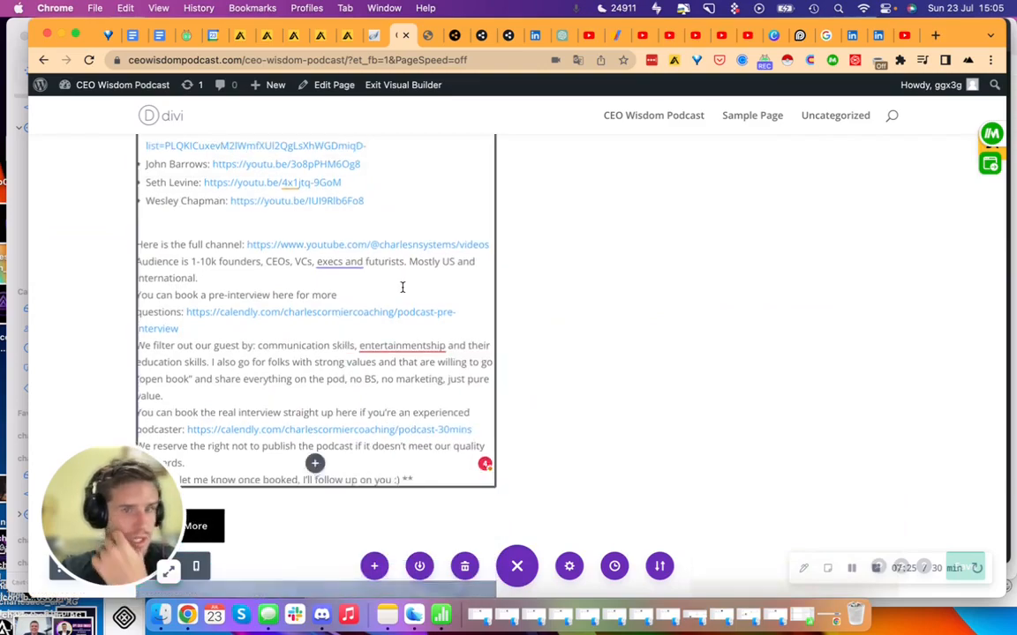
scroll("down", 3)
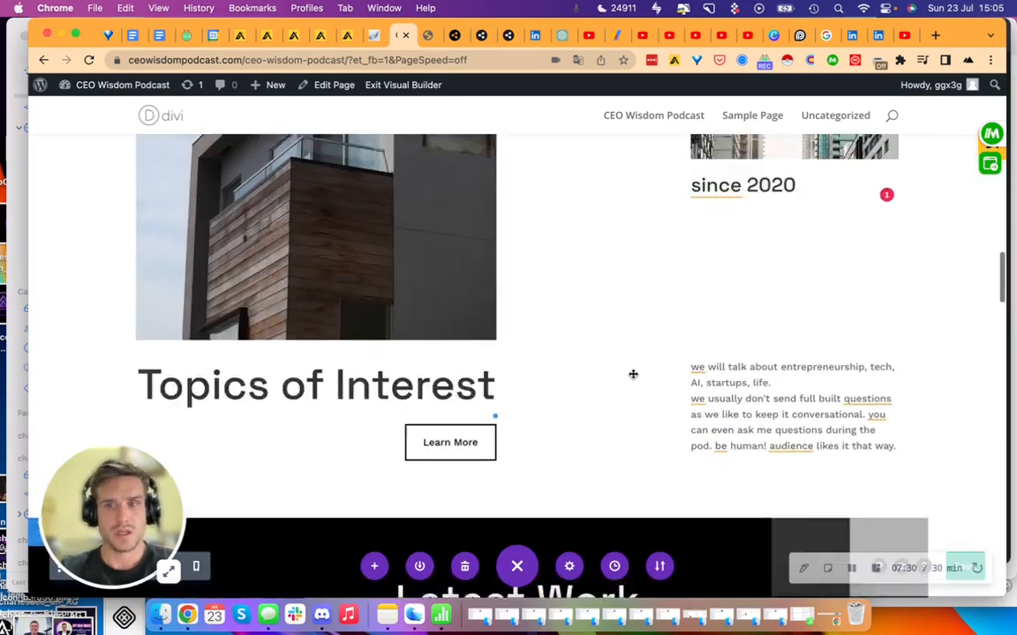
scroll("down", 3)
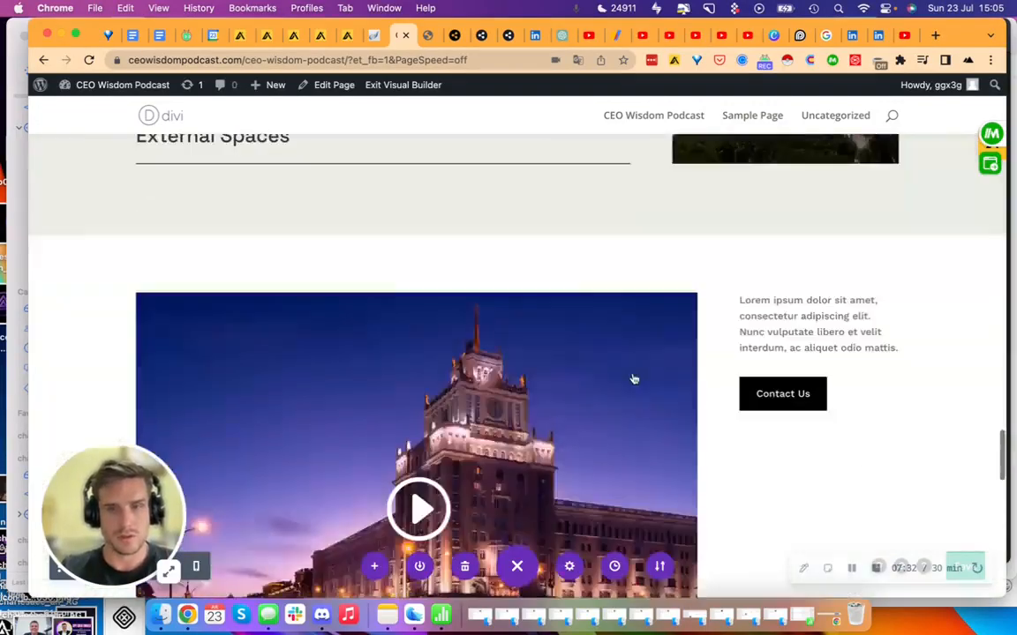
scroll("down", 3)
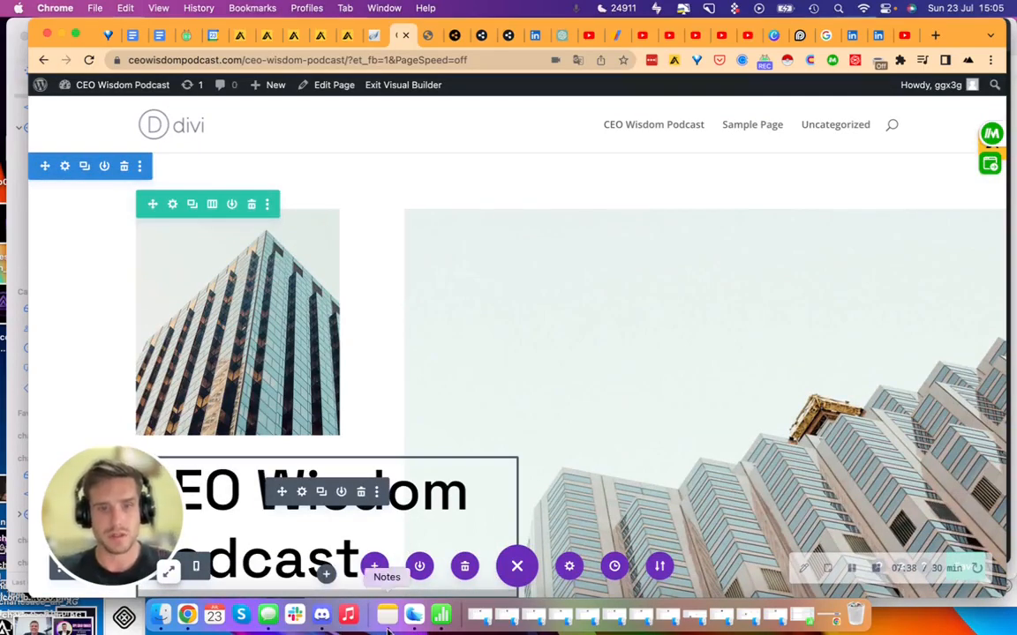
scroll("down", 3)
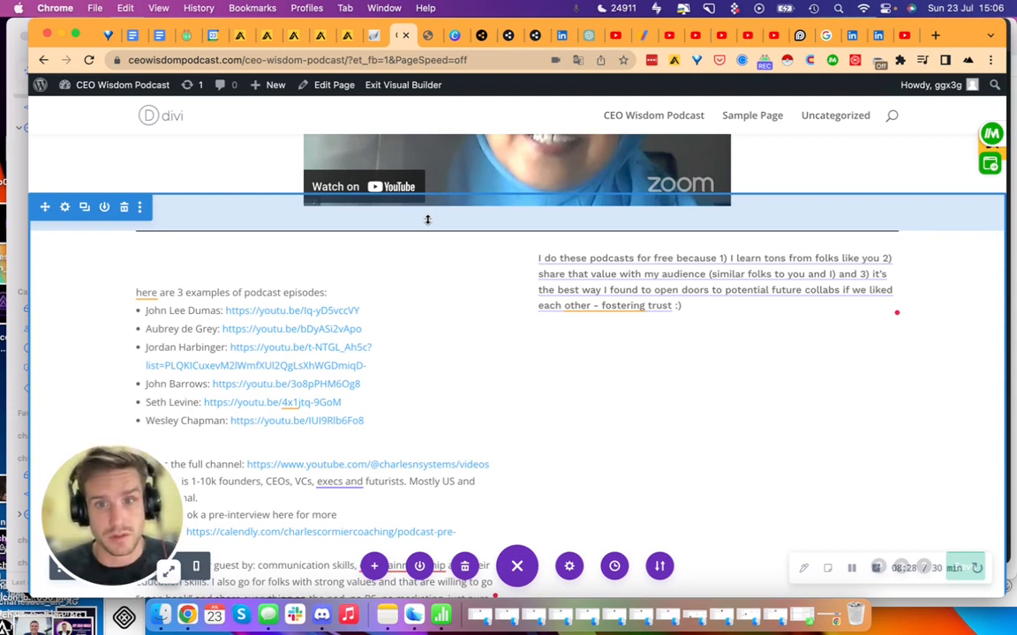
mouse_move(456, 226)
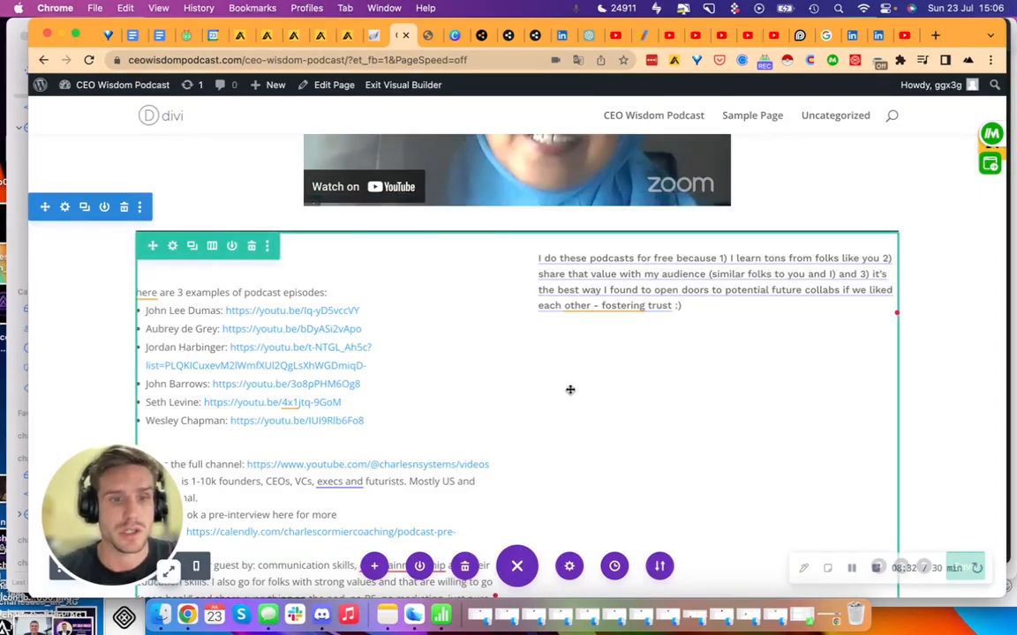
scroll("down", 3)
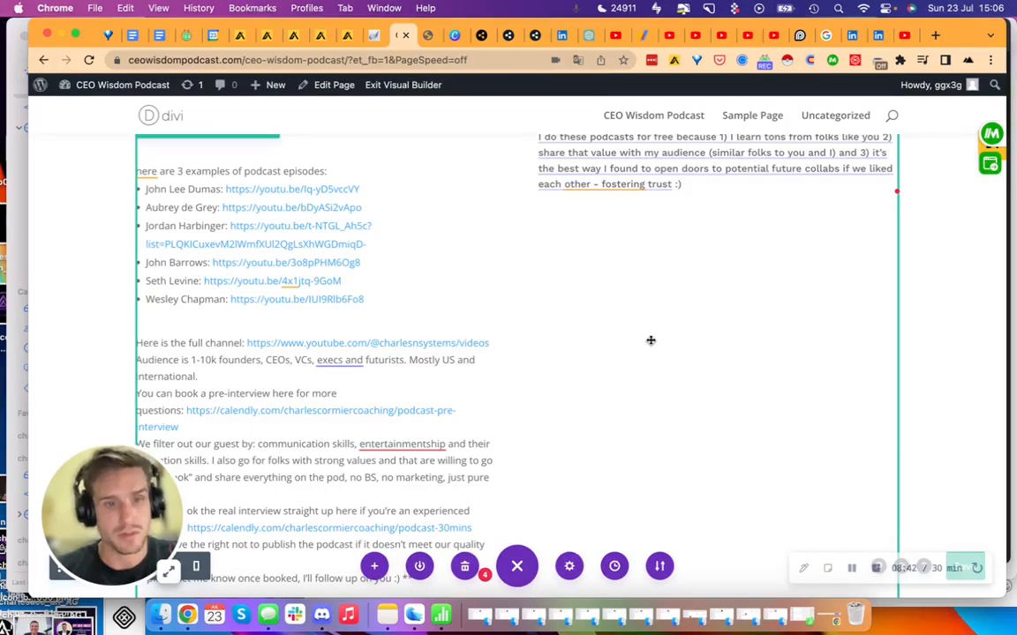
mouse_move(555, 498)
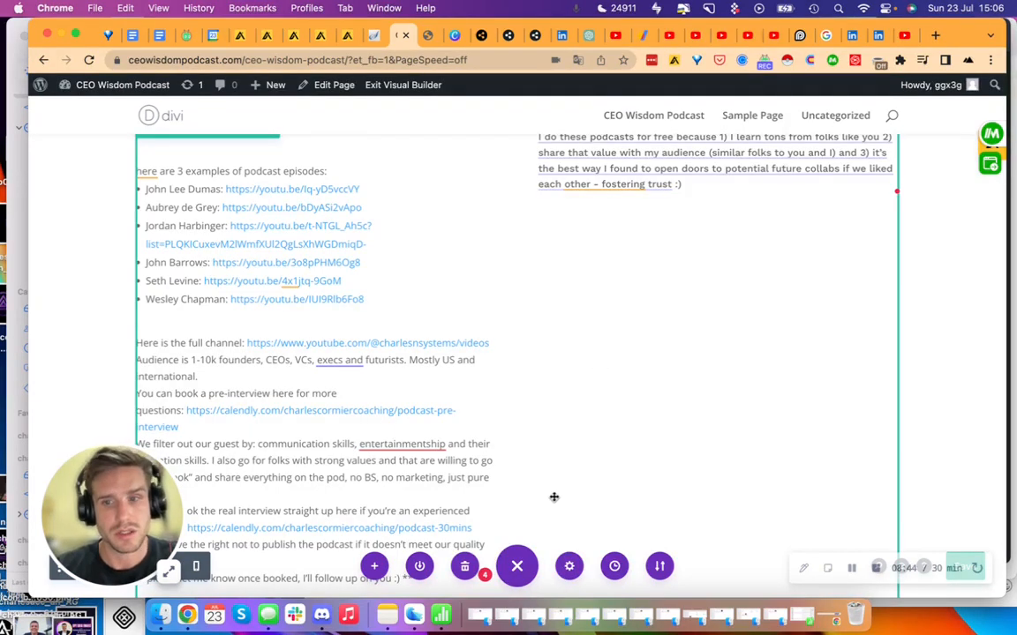